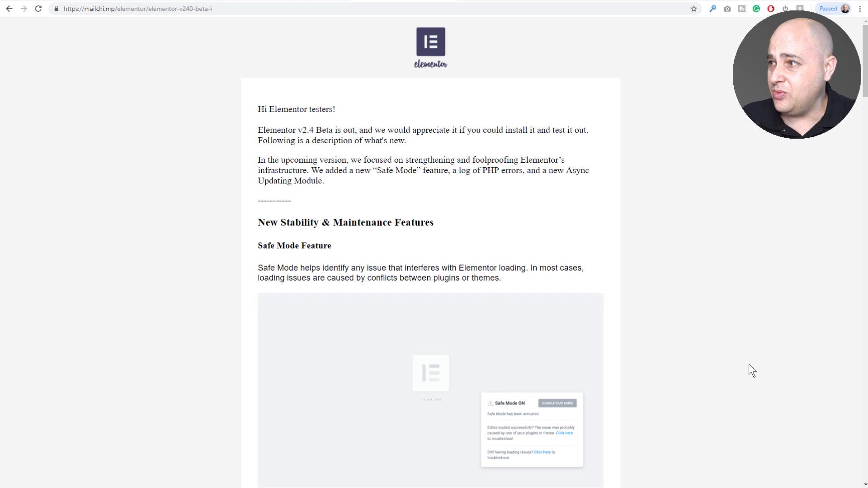
pyautogui.moveTo(510, 266)
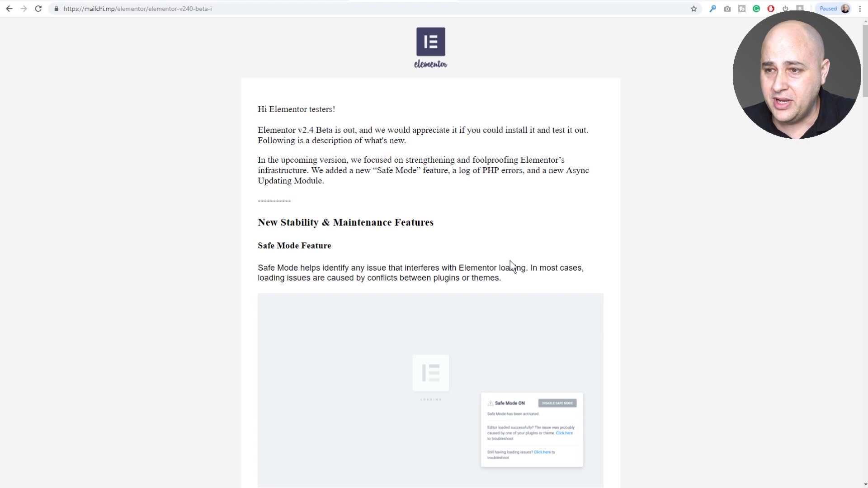
pyautogui.moveTo(492, 254)
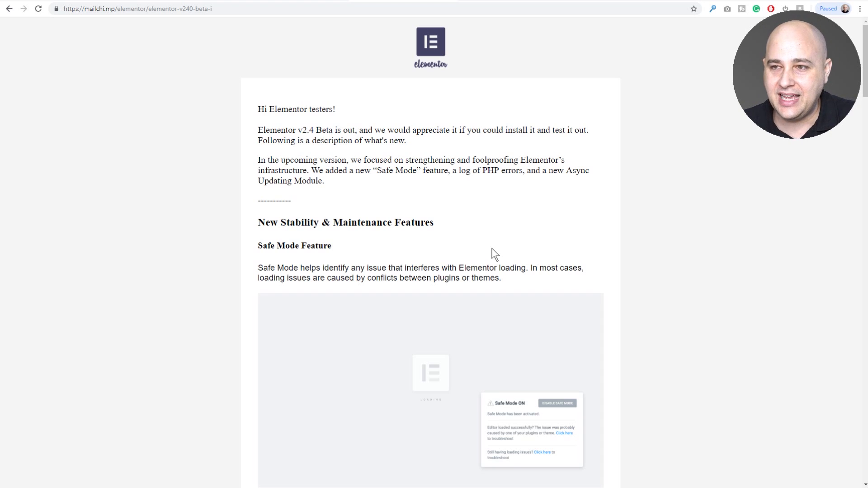
# Step: Scroll down the Elementor 2.4 beta email through the Safe Mode section
pyautogui.scroll(-3)
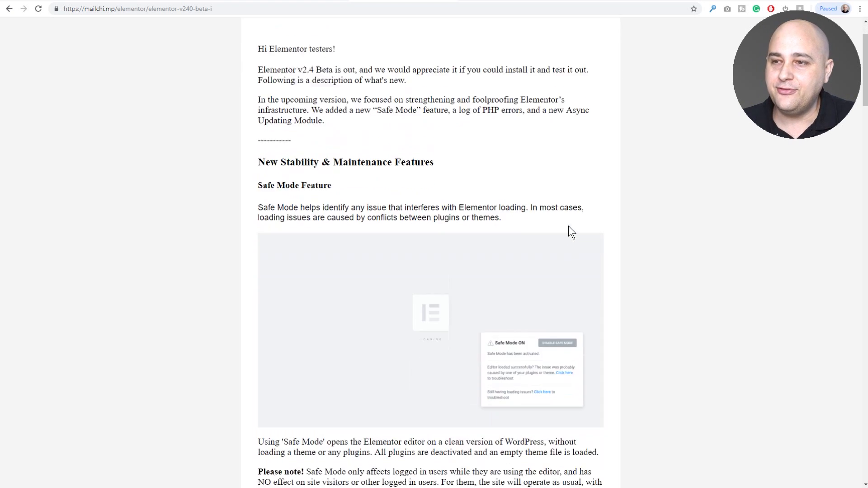
pyautogui.scroll(-3)
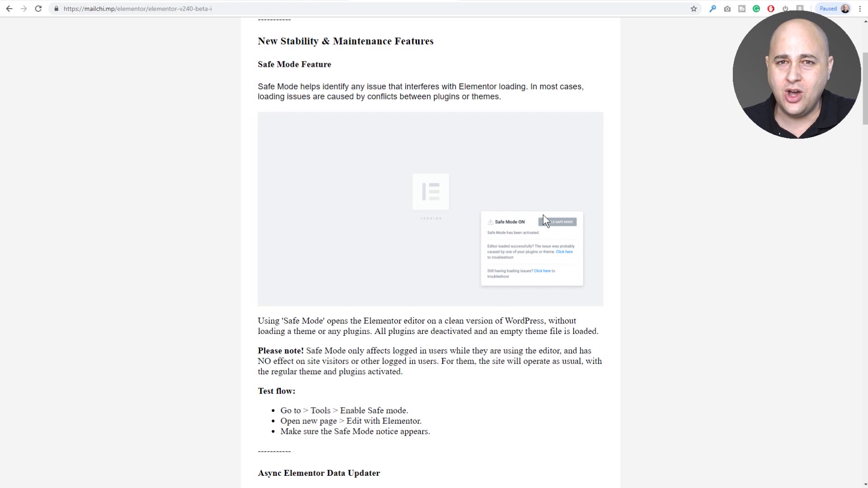
pyautogui.moveTo(474, 68)
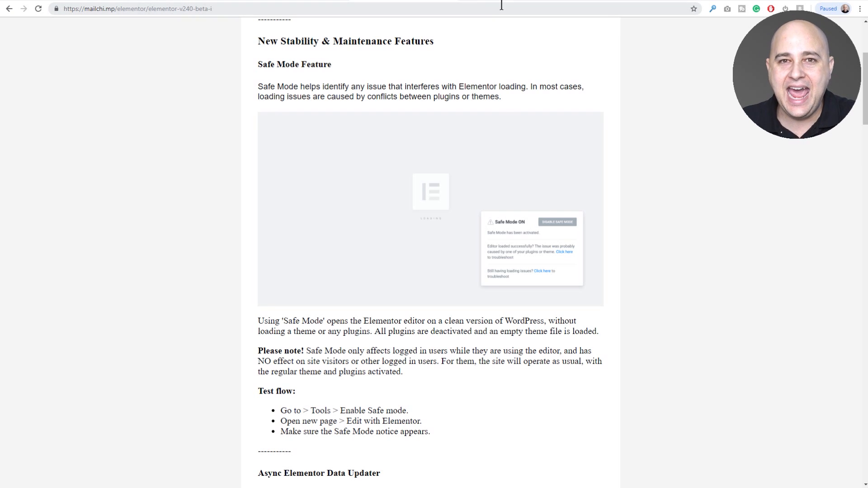
pyautogui.moveTo(509, 6)
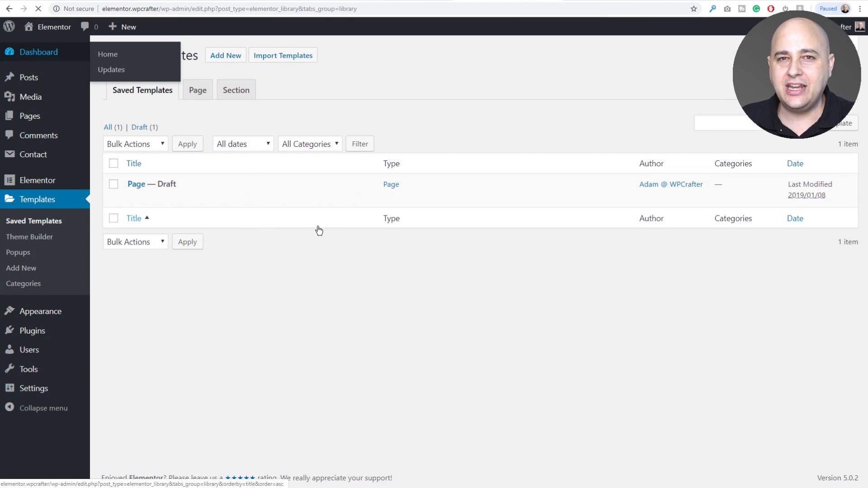
# Step: In Elementor Tools, set Safe Mode to Enable and save the changes
pyautogui.click(108, 53)
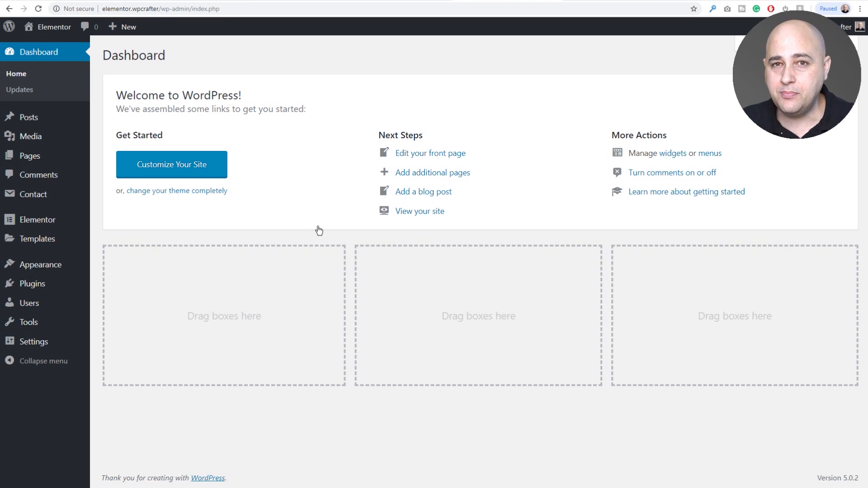
pyautogui.moveTo(183, 248)
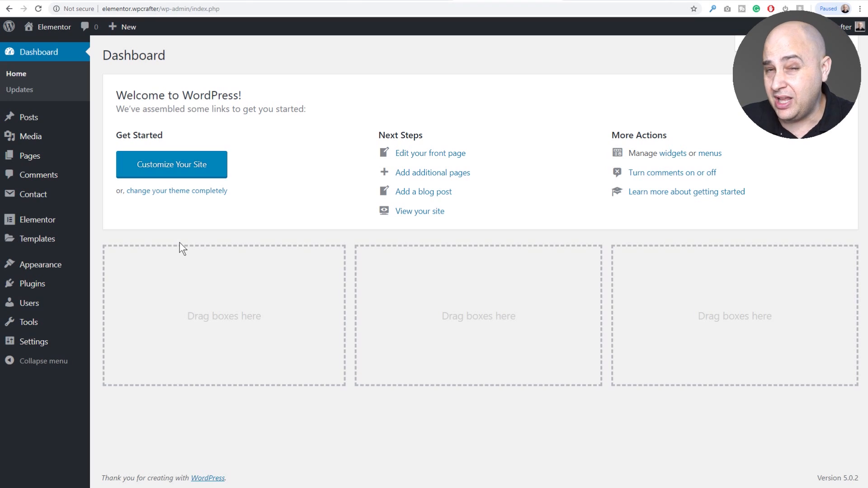
pyautogui.moveTo(112, 262)
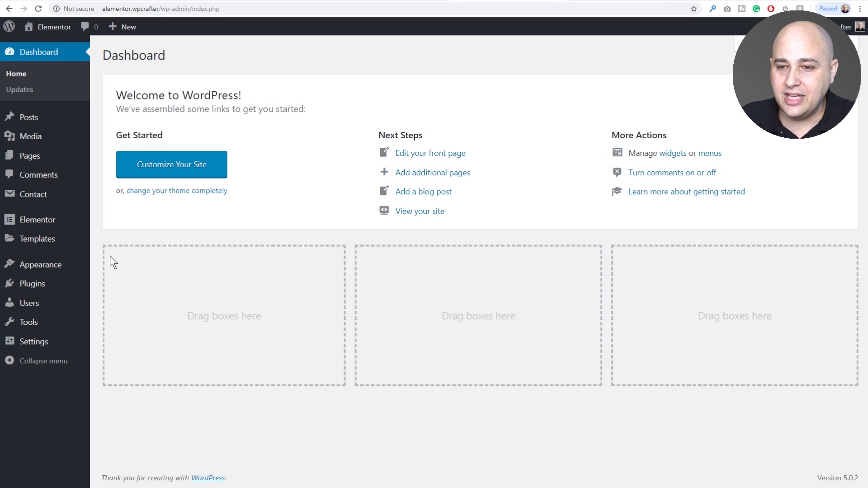
pyautogui.moveTo(106, 266)
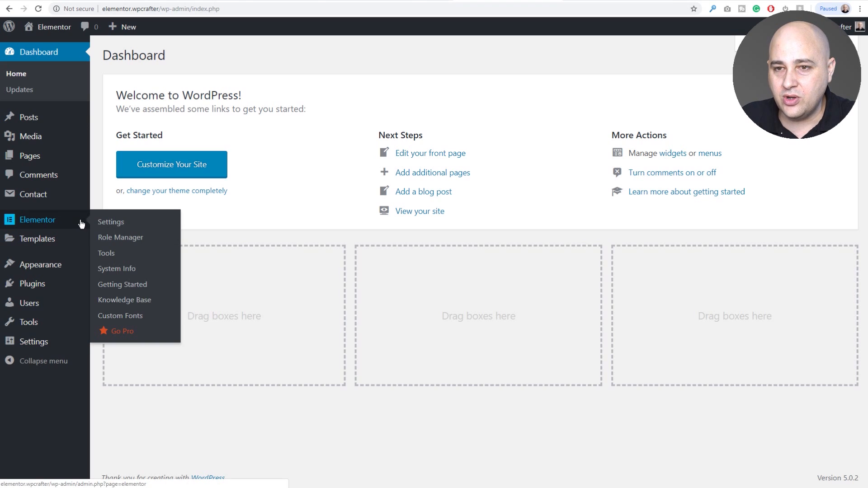
pyautogui.click(105, 253)
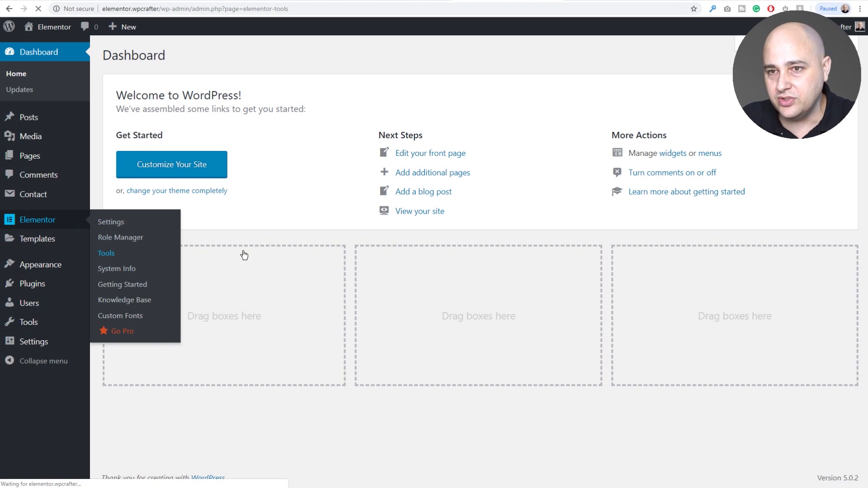
pyautogui.click(106, 253)
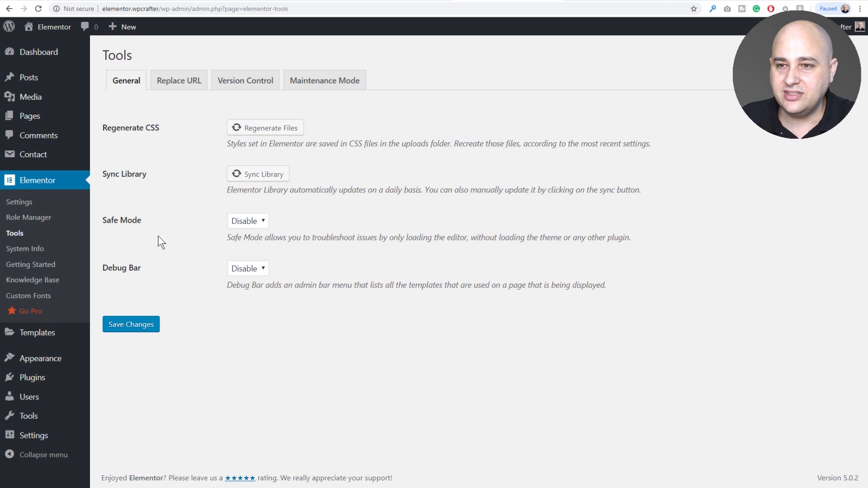
pyautogui.click(248, 220)
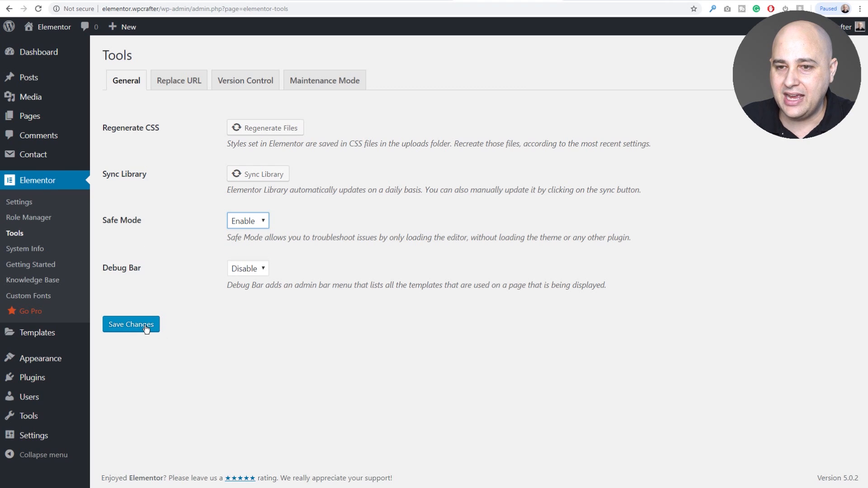
pyautogui.click(130, 323)
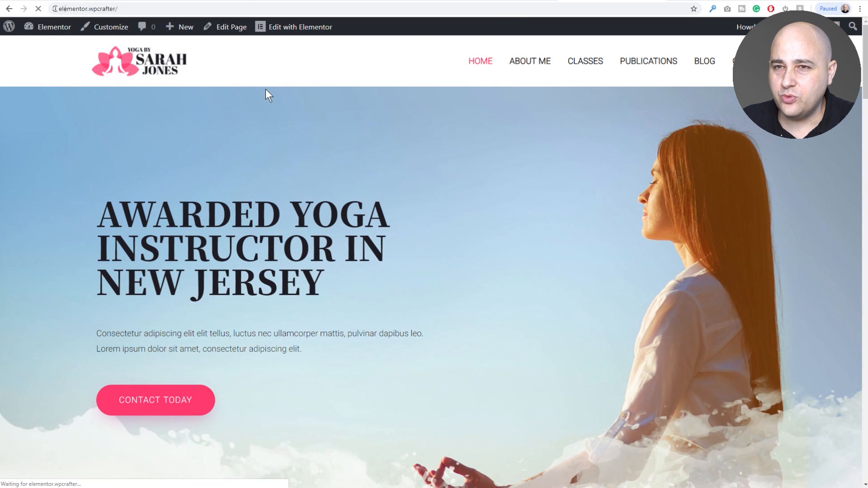
# Step: Load the home page in the Elementor editor, then set Safe Mode back to Disable
pyautogui.click(299, 26)
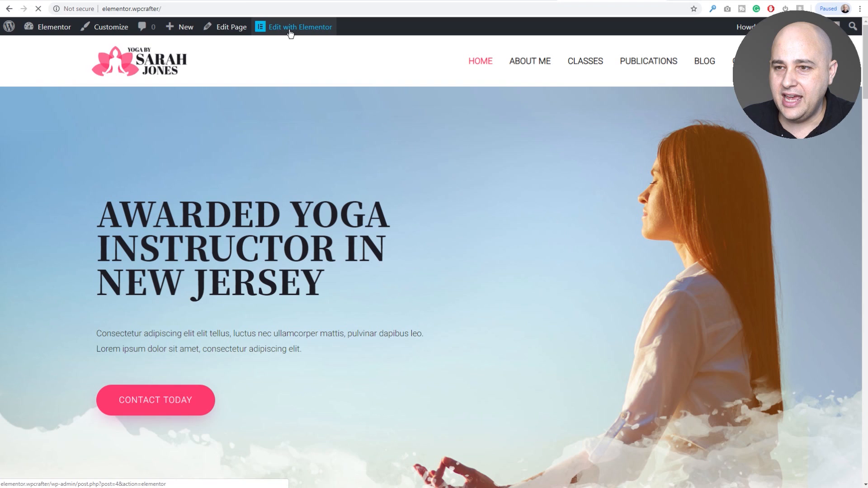
pyautogui.click(299, 26)
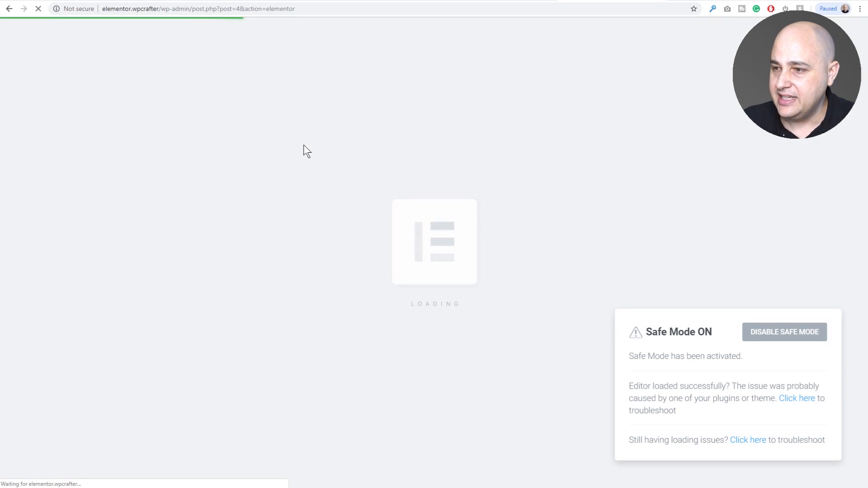
pyautogui.moveTo(719, 391)
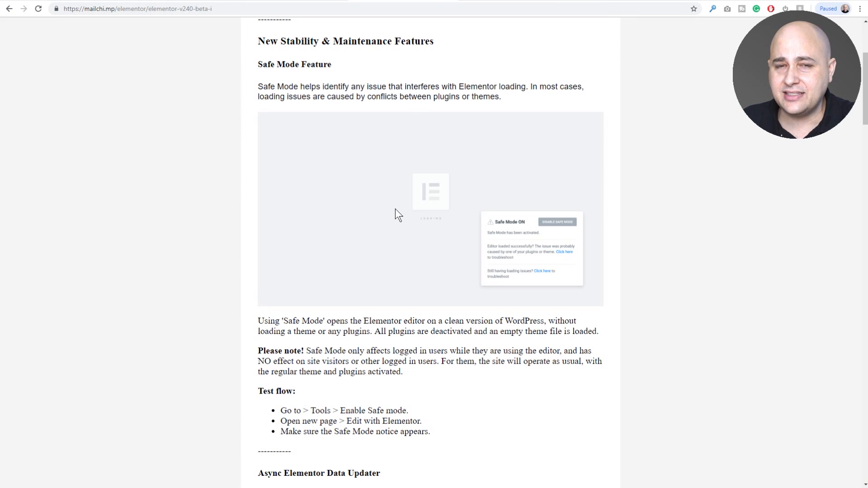
pyautogui.scroll(-3)
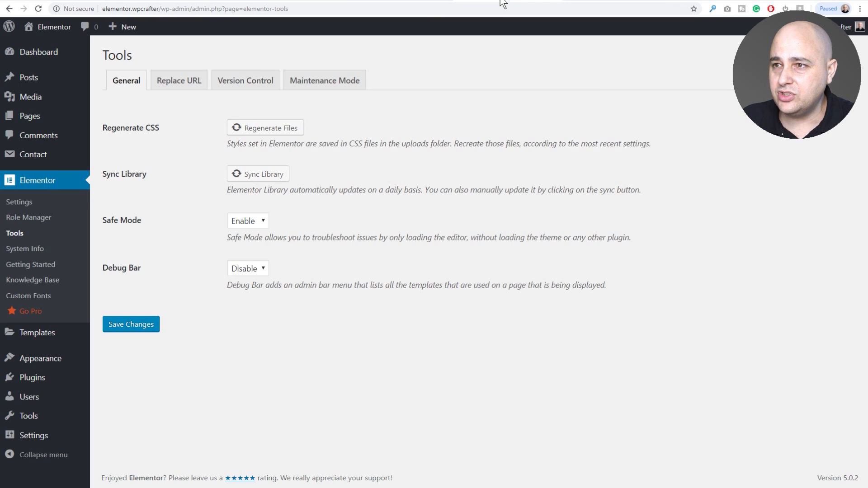
pyautogui.click(246, 221)
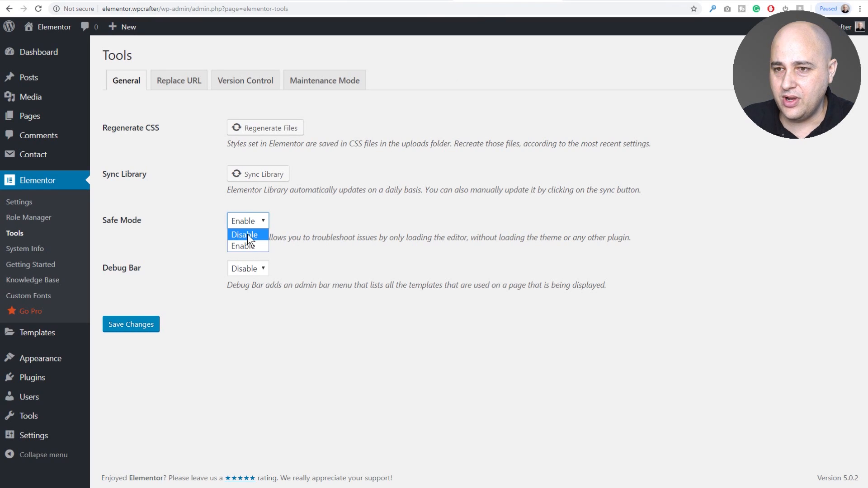
pyautogui.click(244, 234)
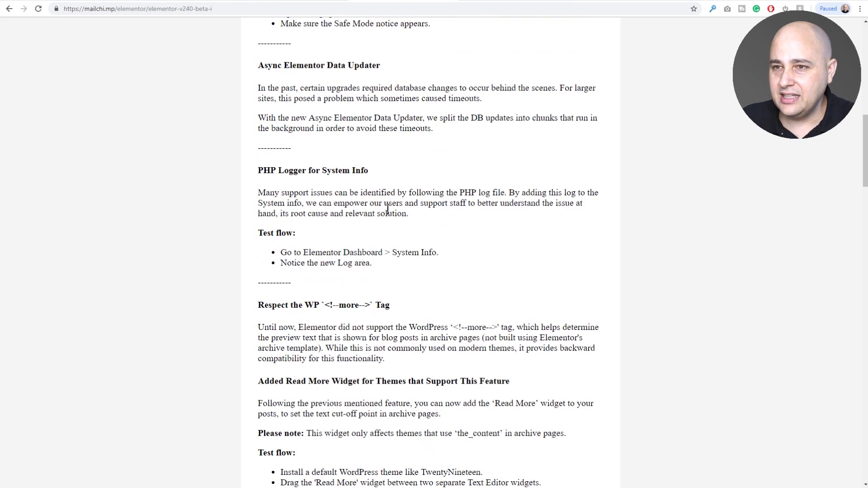
# Step: Scroll the beta email down to the Background & Border Customization section
pyautogui.scroll(3)
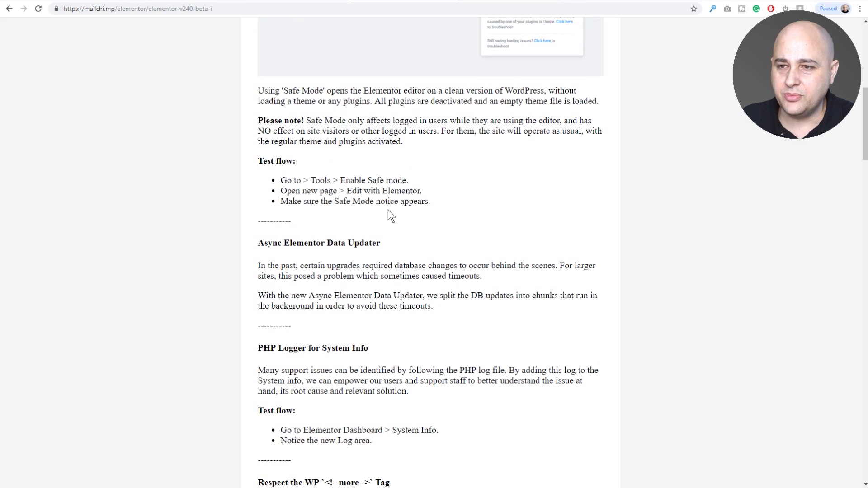
pyautogui.scroll(-3)
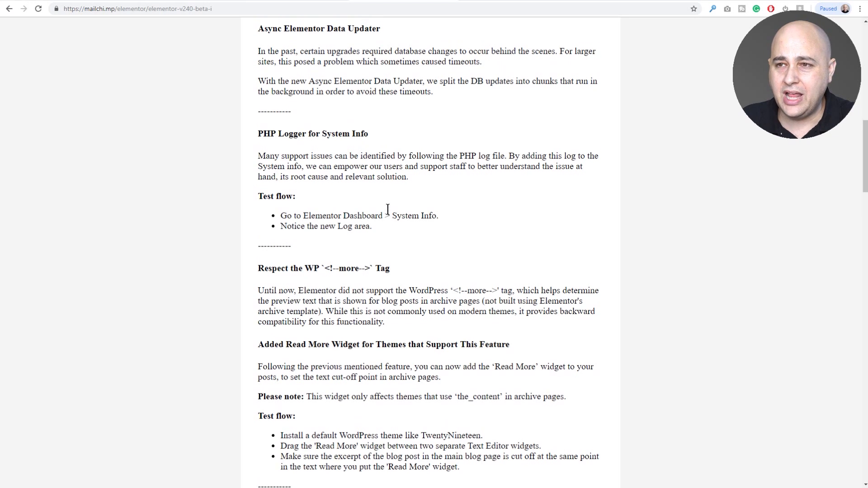
pyautogui.scroll(-3)
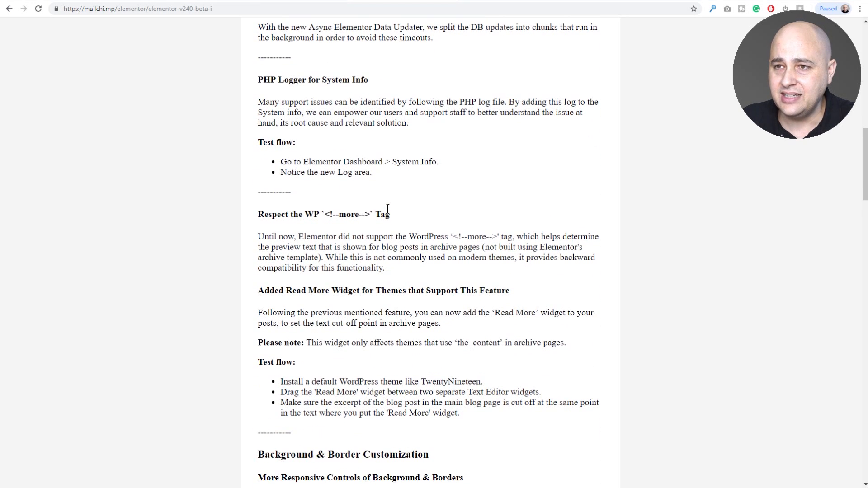
pyautogui.scroll(-3)
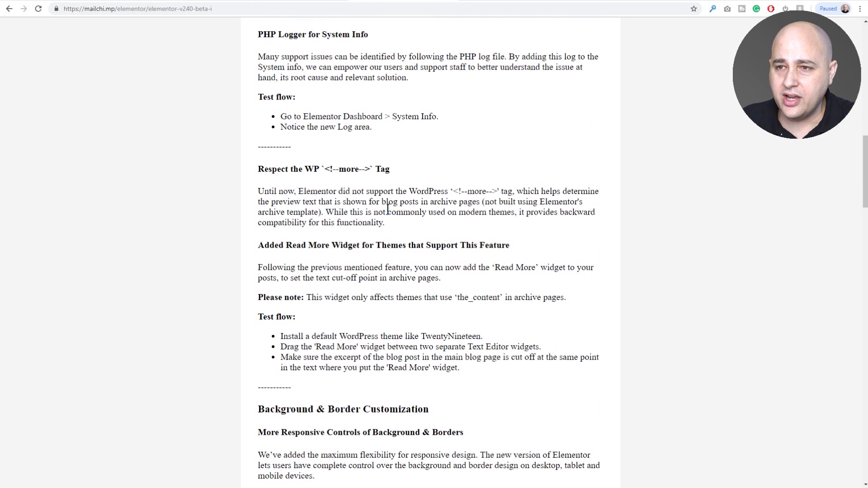
pyautogui.scroll(-3)
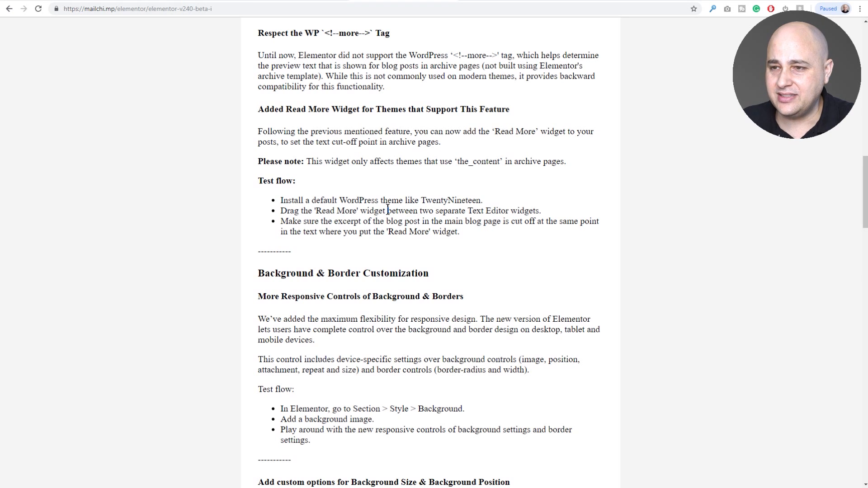
pyautogui.scroll(-3)
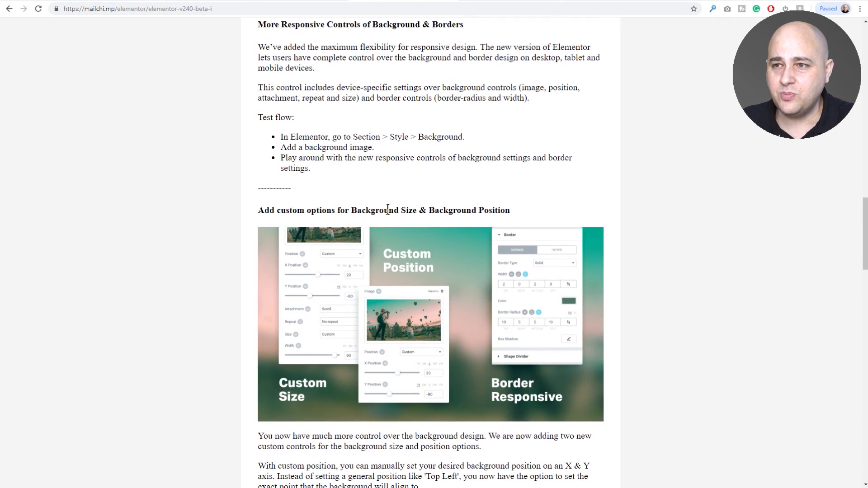
pyautogui.scroll(3)
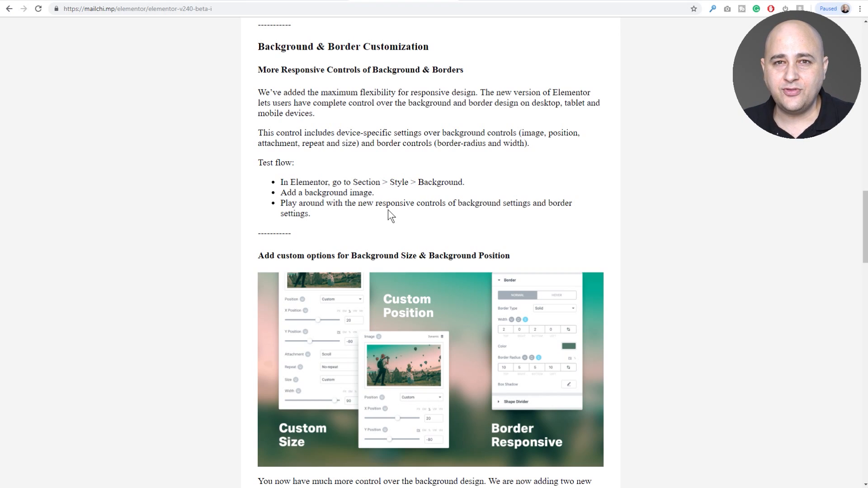
pyautogui.moveTo(559, 2)
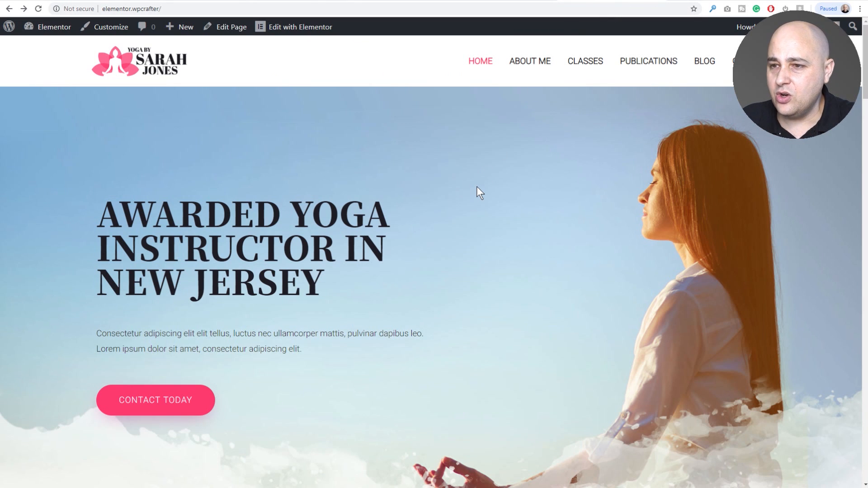
pyautogui.scroll(-3)
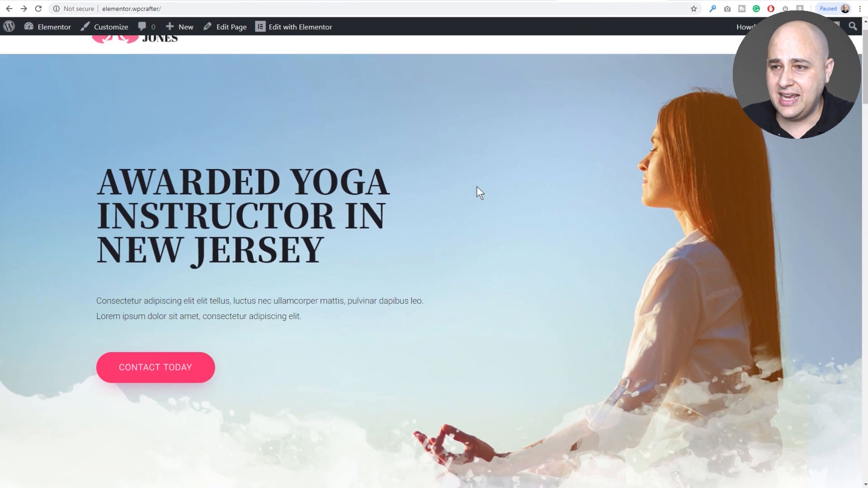
pyautogui.scroll(-3)
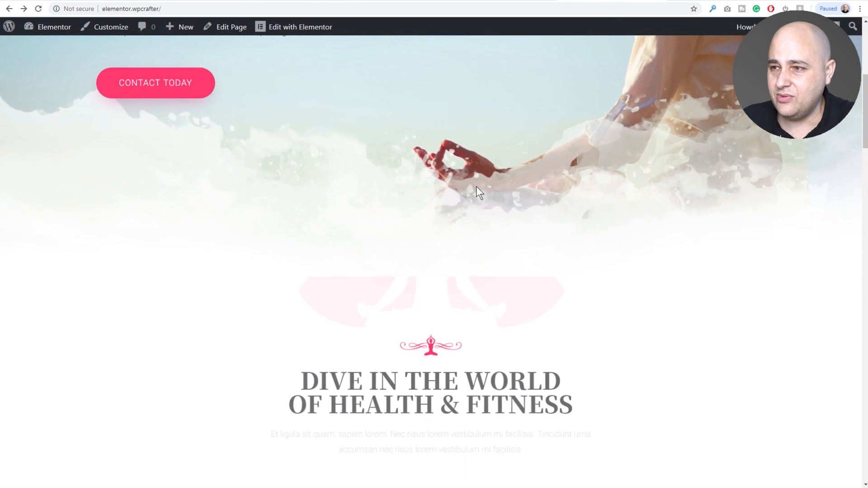
pyautogui.scroll(3)
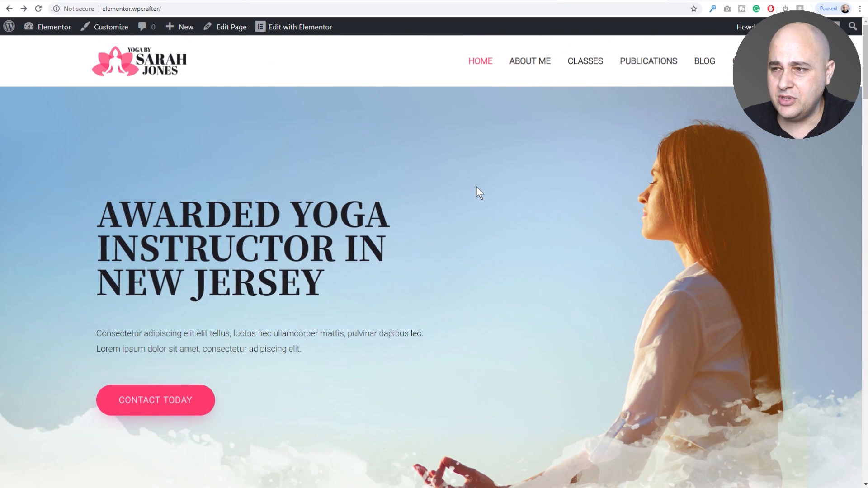
pyautogui.scroll(-3)
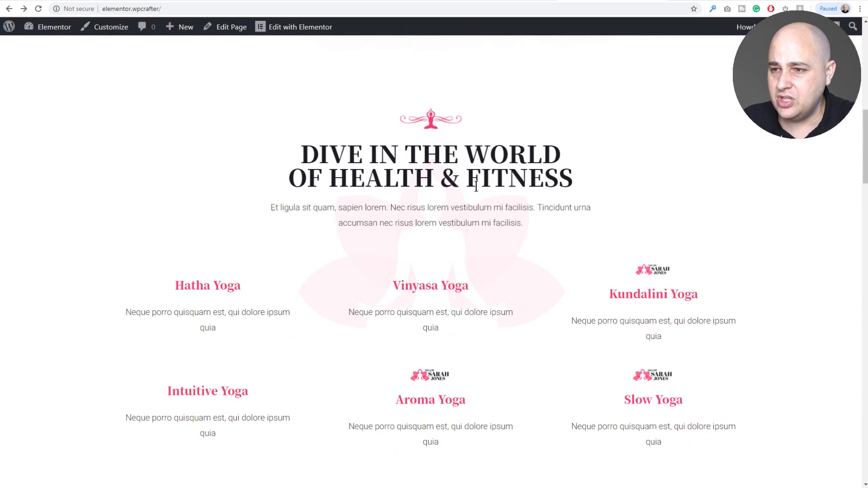
pyautogui.scroll(-3)
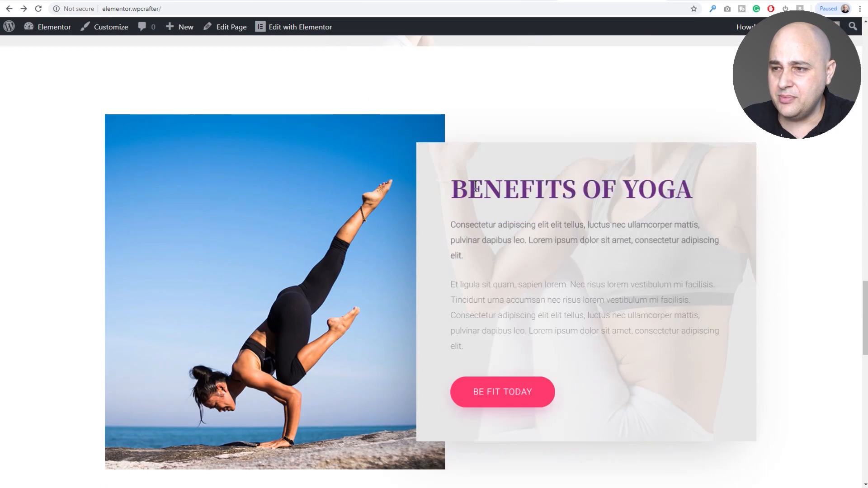
pyautogui.scroll(-3)
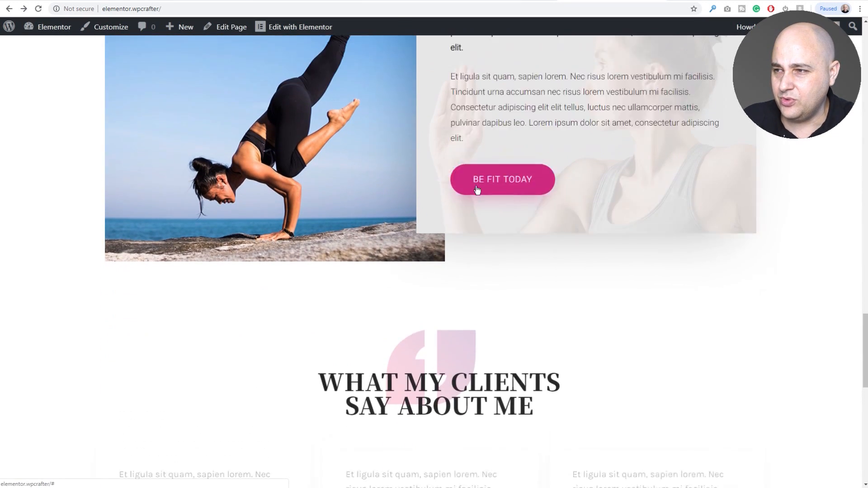
pyautogui.scroll(-3)
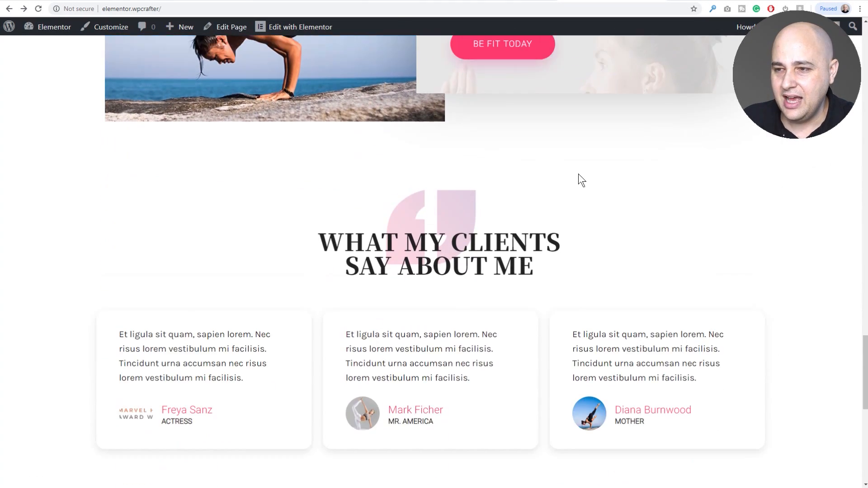
pyautogui.scroll(3)
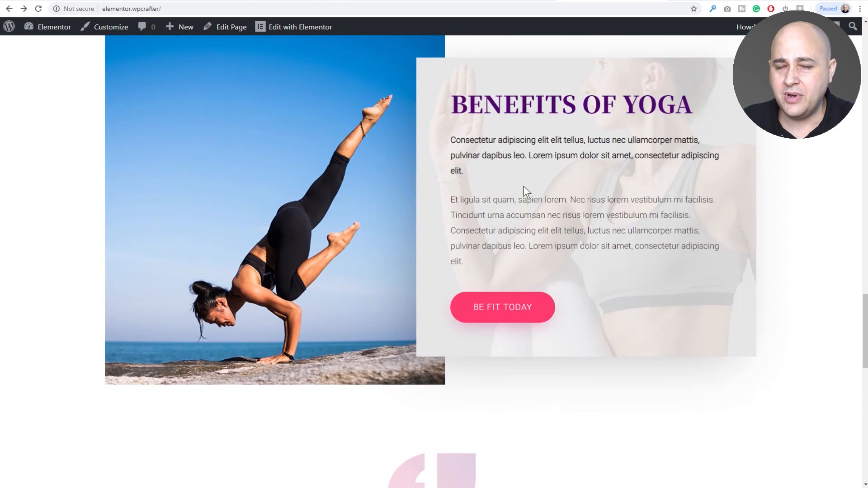
pyautogui.scroll(3)
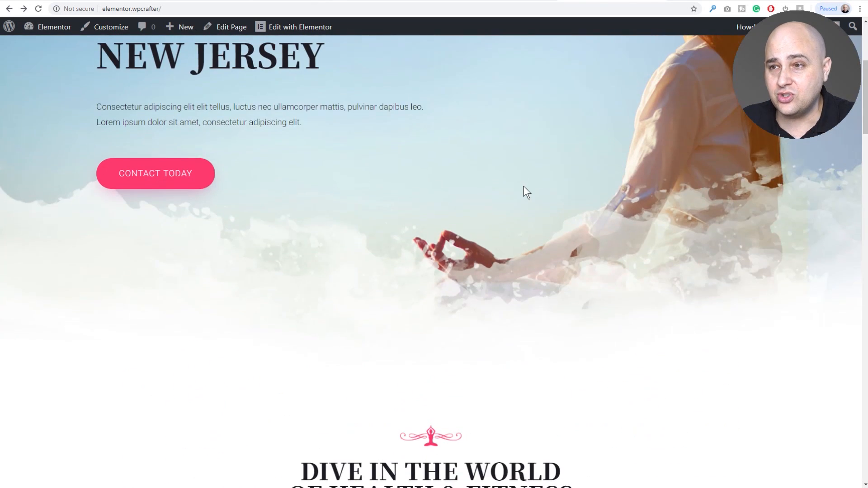
pyautogui.scroll(3)
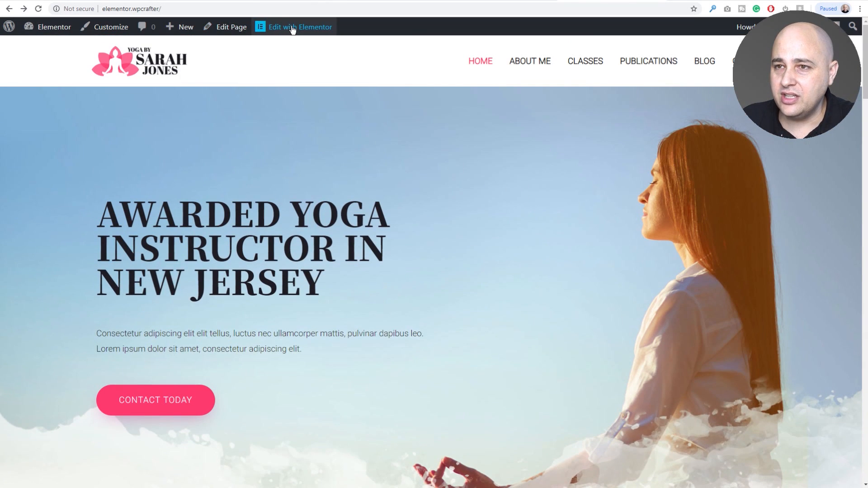
# Step: Edit the homepage with Elementor and switch the preview to Mobile width
pyautogui.click(293, 26)
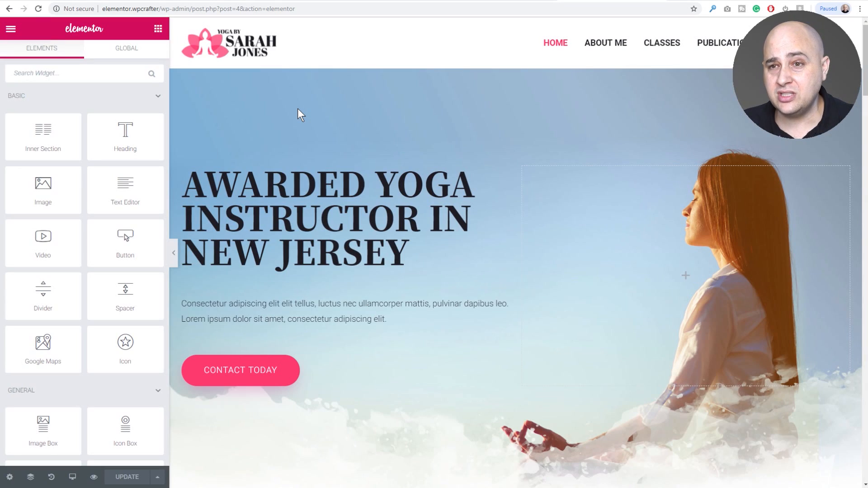
pyautogui.moveTo(125, 431)
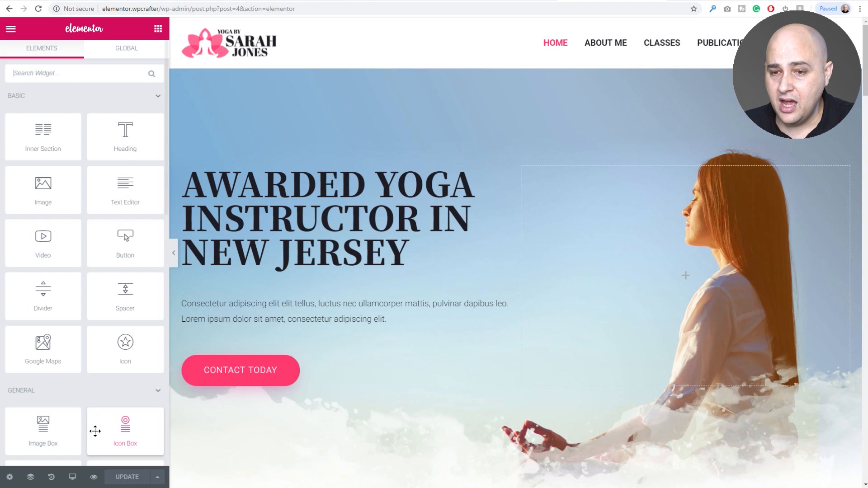
pyautogui.click(72, 476)
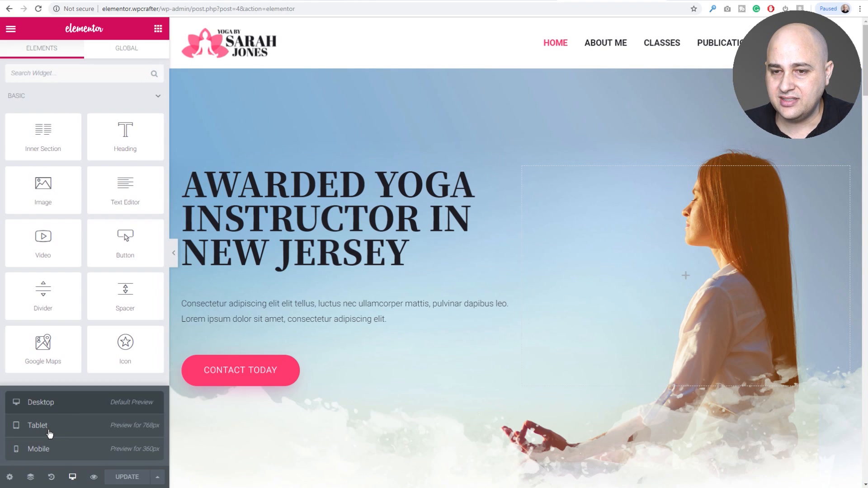
pyautogui.click(38, 448)
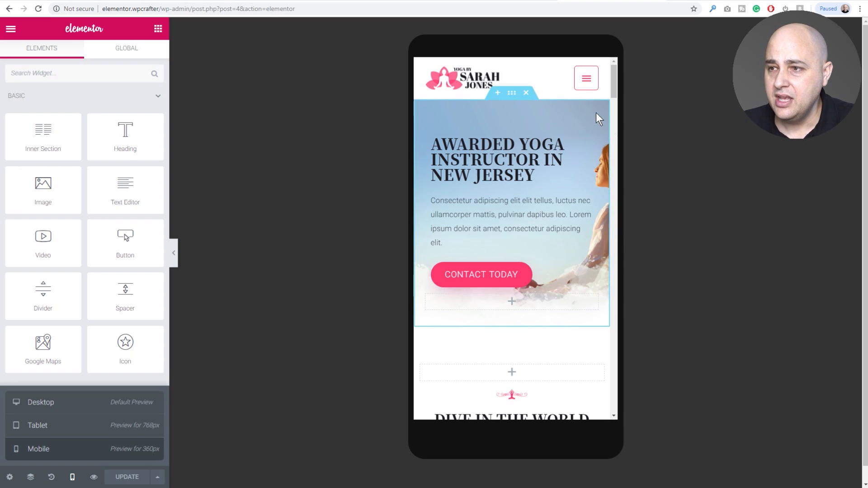
pyautogui.moveTo(607, 183)
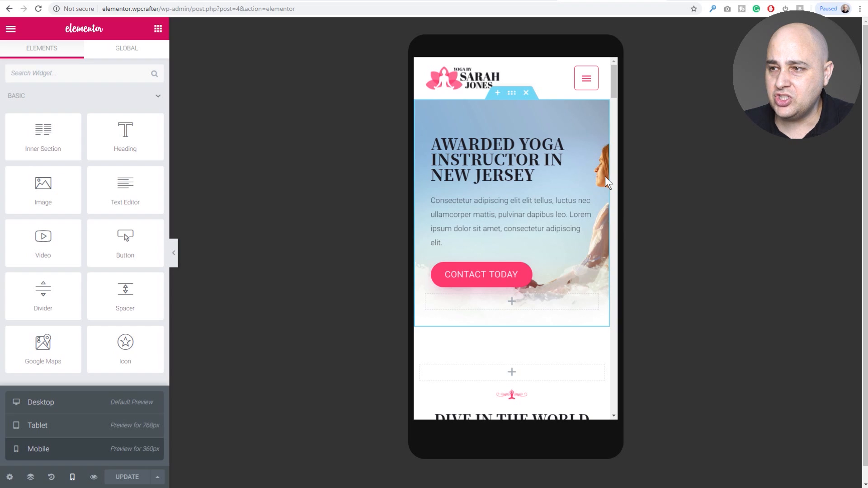
pyautogui.moveTo(602, 169)
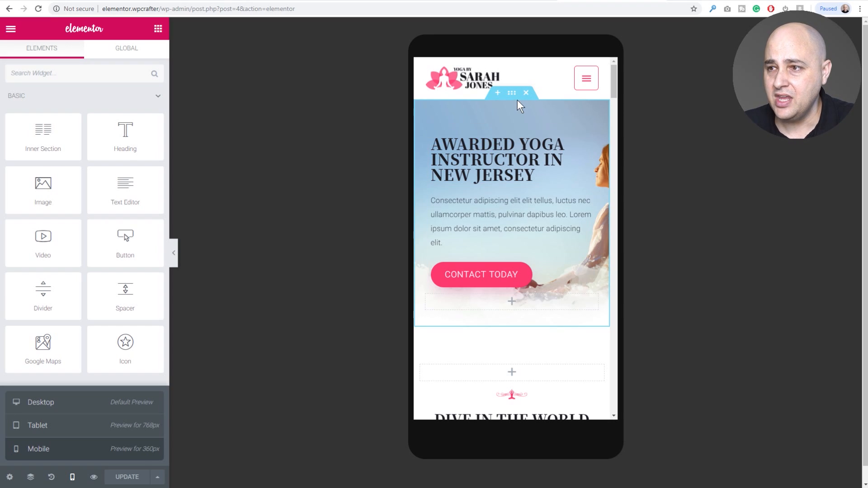
pyautogui.moveTo(512, 92)
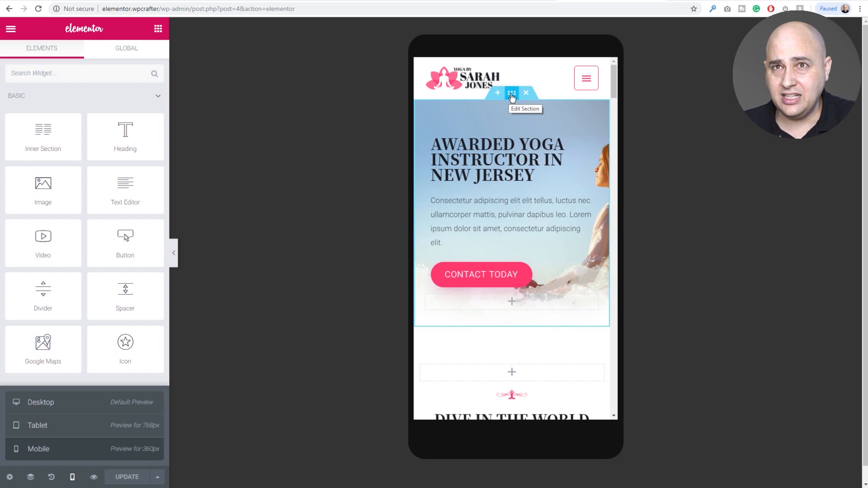
pyautogui.click(511, 92)
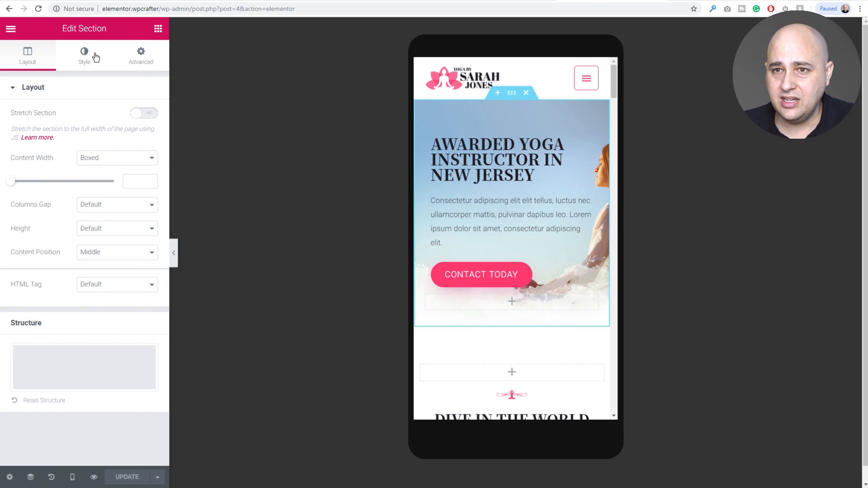
pyautogui.click(84, 55)
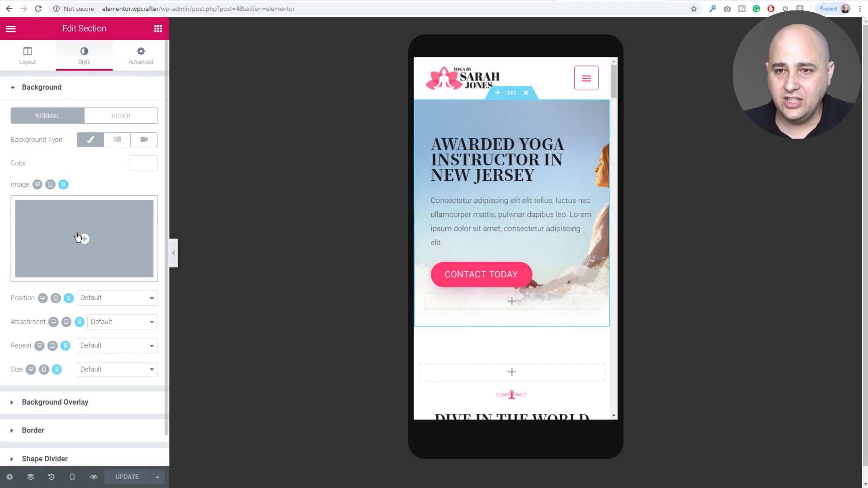
pyautogui.scroll(3)
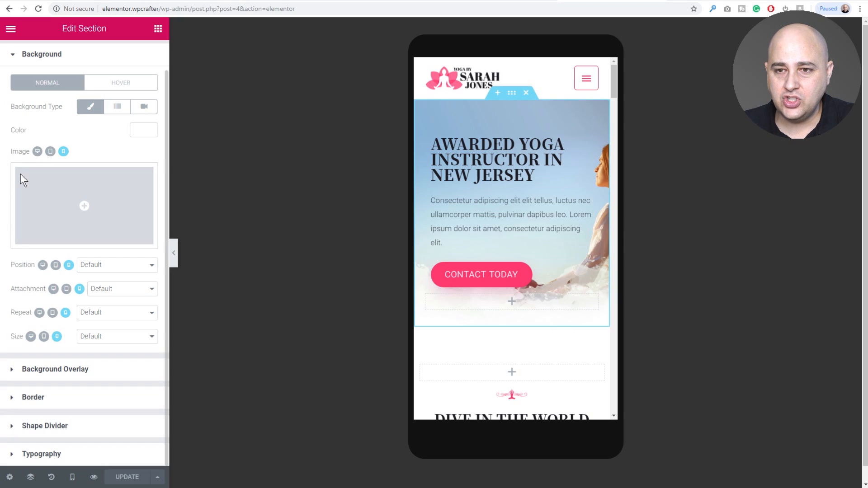
pyautogui.moveTo(19, 330)
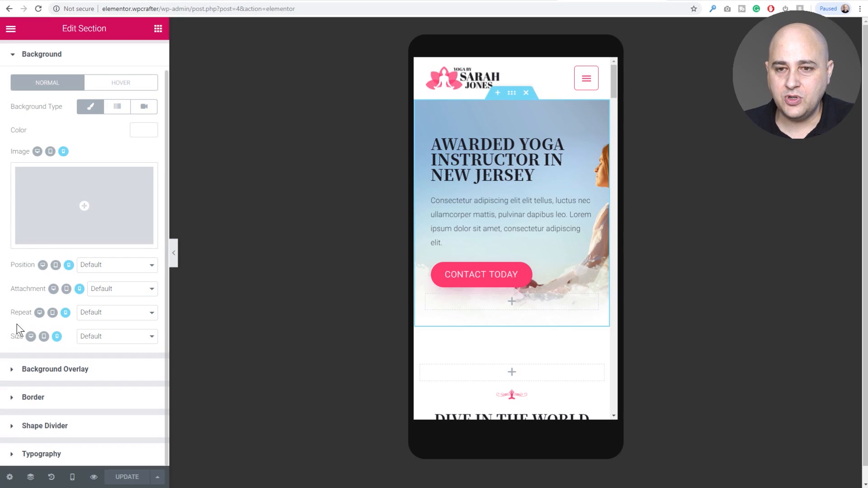
pyautogui.moveTo(21, 305)
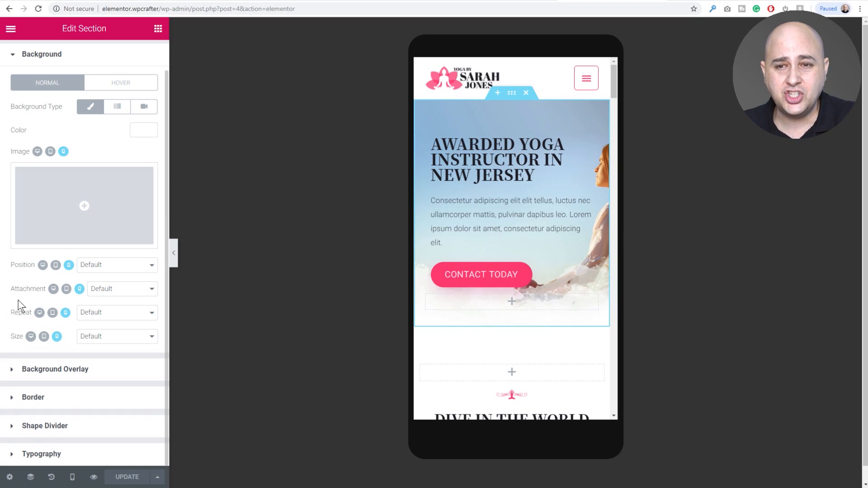
pyautogui.moveTo(136, 267)
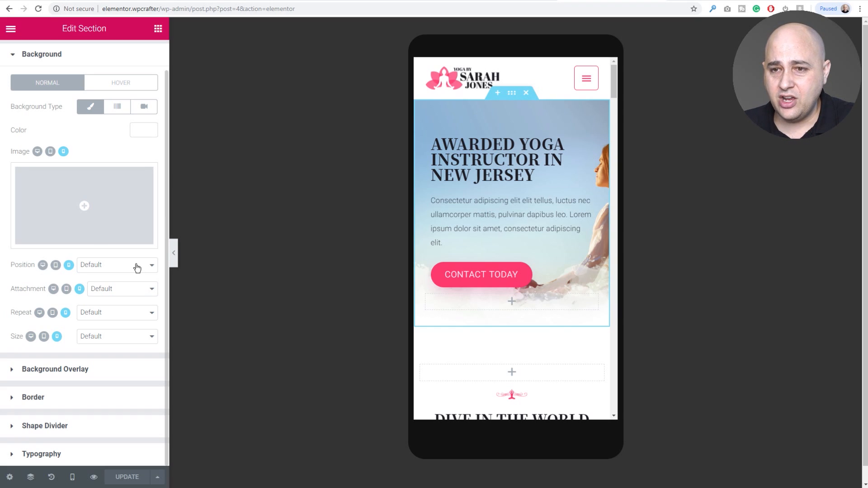
pyautogui.click(116, 265)
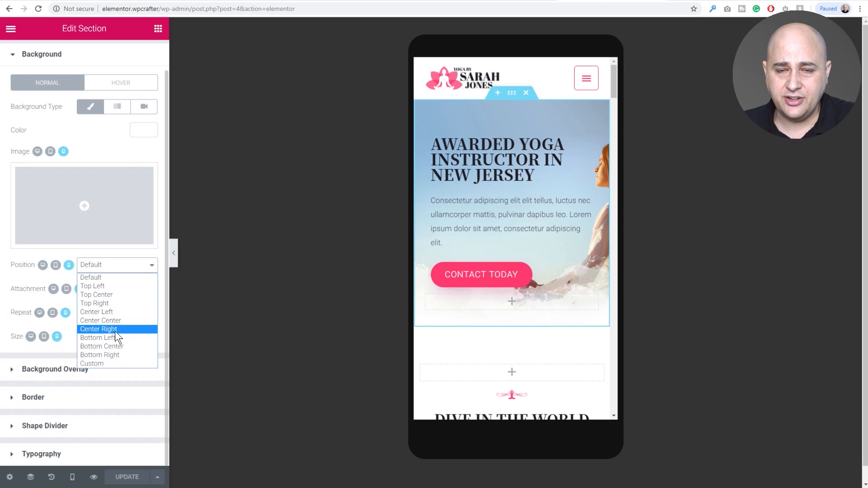
pyautogui.moveTo(92, 286)
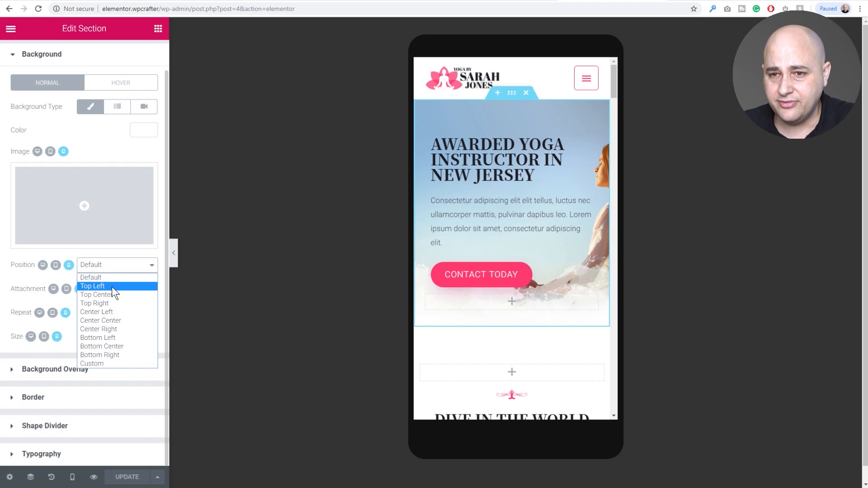
pyautogui.moveTo(97, 295)
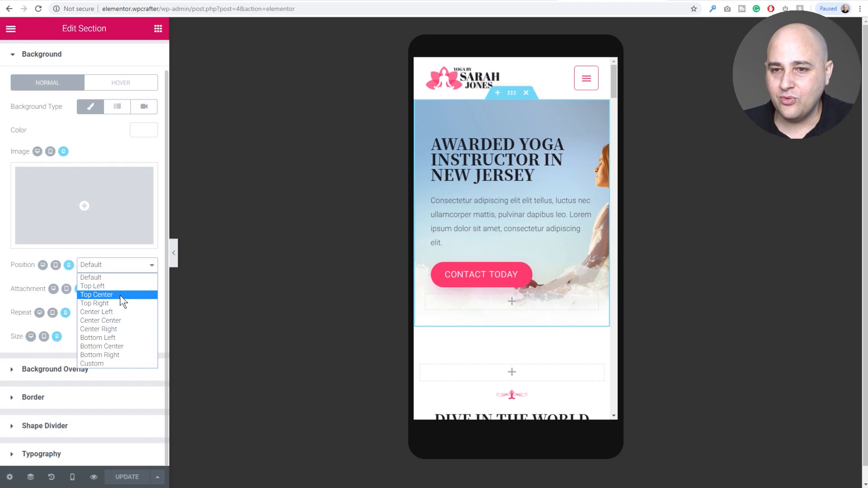
pyautogui.moveTo(92, 286)
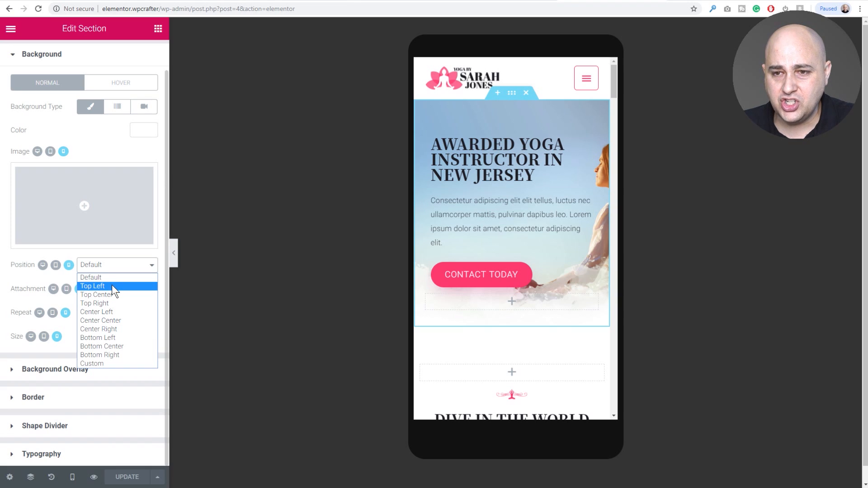
pyautogui.moveTo(118, 322)
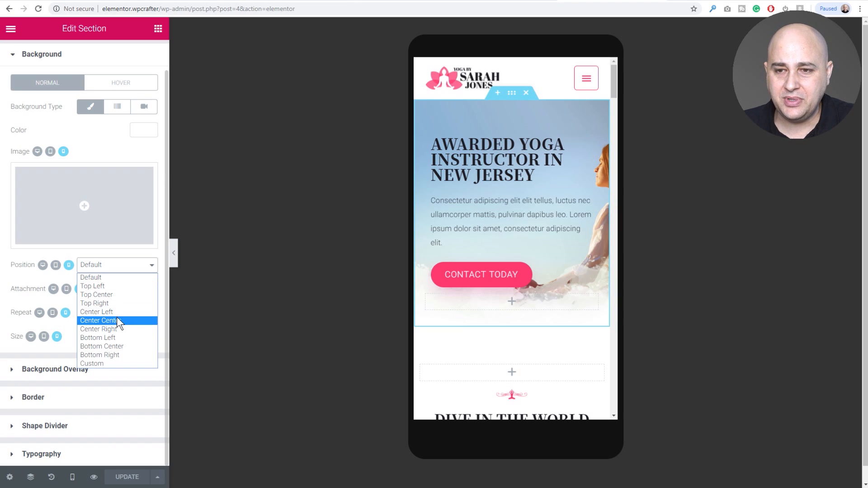
pyautogui.moveTo(117, 329)
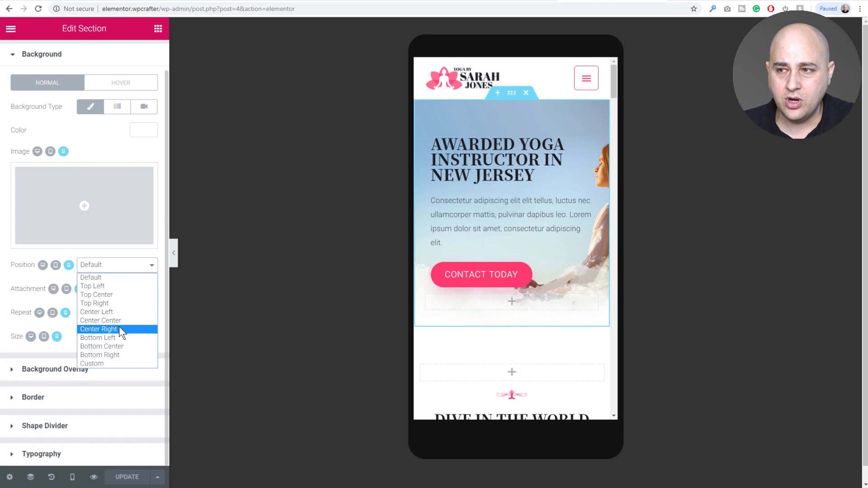
pyautogui.click(99, 329)
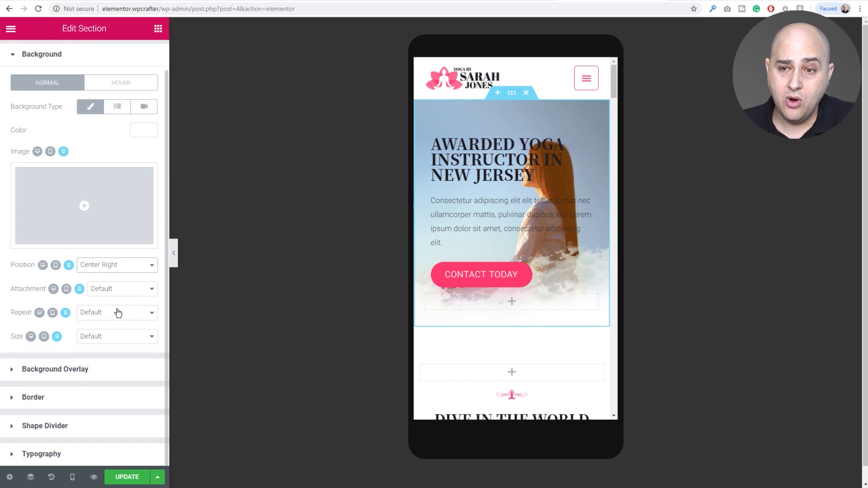
pyautogui.click(116, 265)
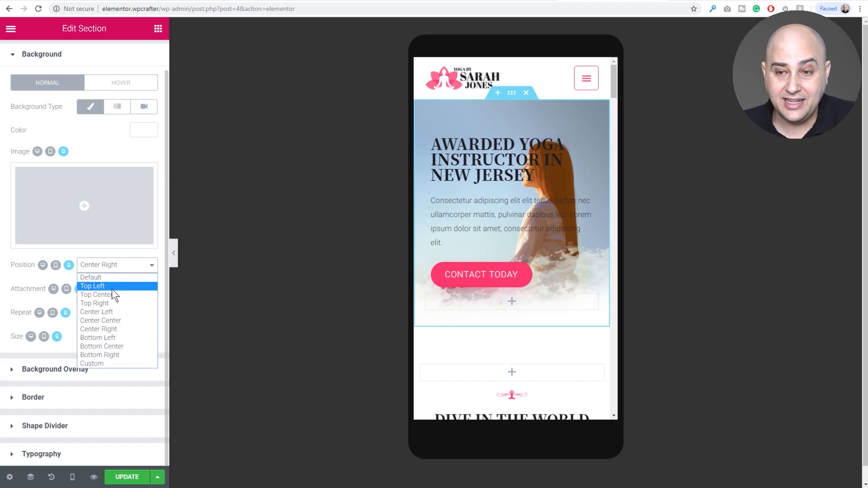
pyautogui.moveTo(97, 311)
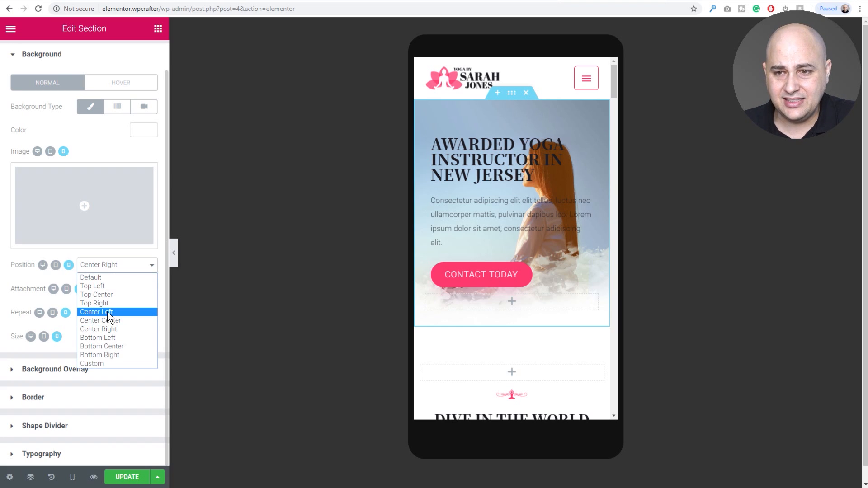
pyautogui.click(96, 311)
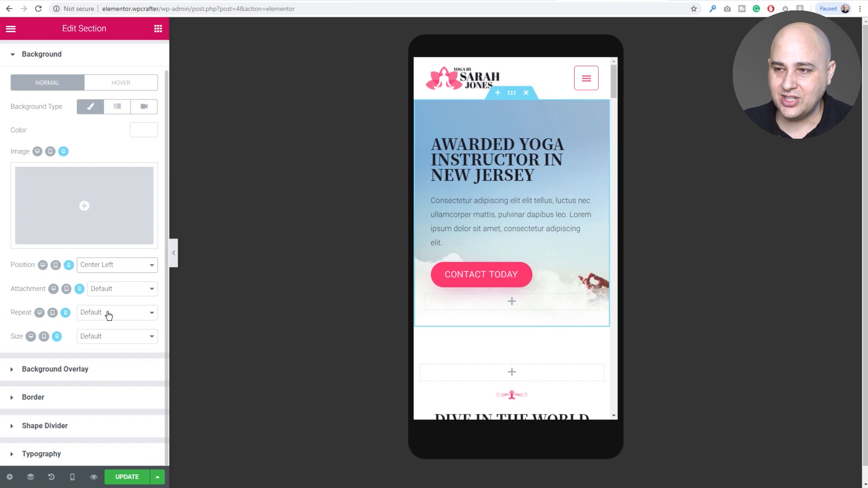
pyautogui.moveTo(90, 252)
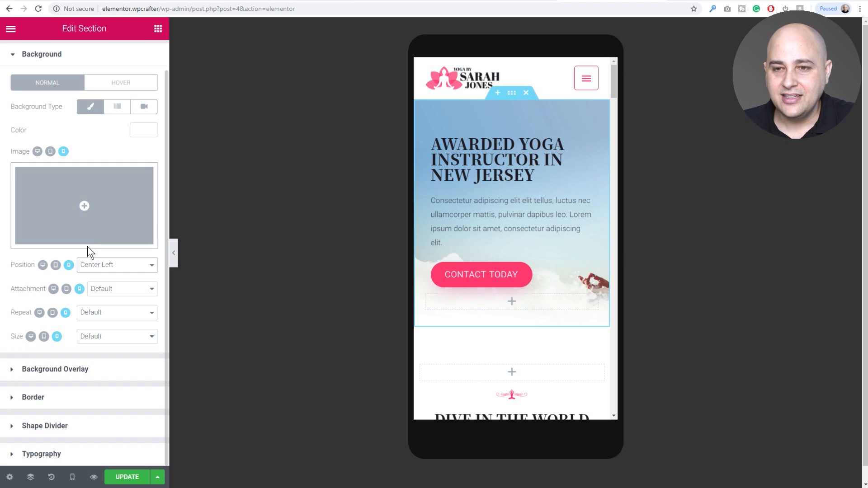
pyautogui.click(117, 265)
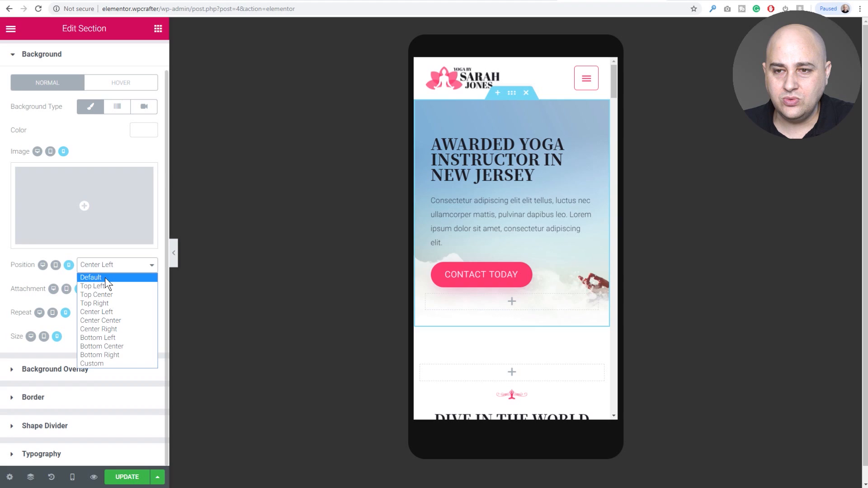
pyautogui.click(91, 277)
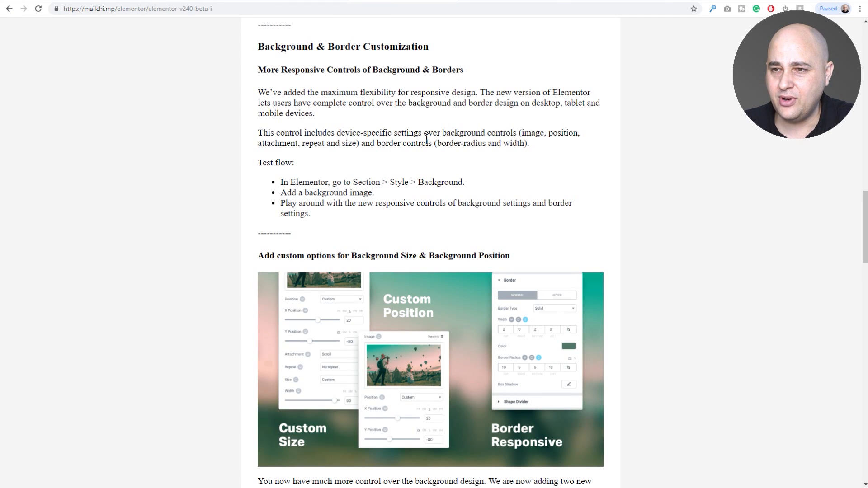
# Step: Scroll the newsletter down to the Revamped Admin Menu section
pyautogui.scroll(-3)
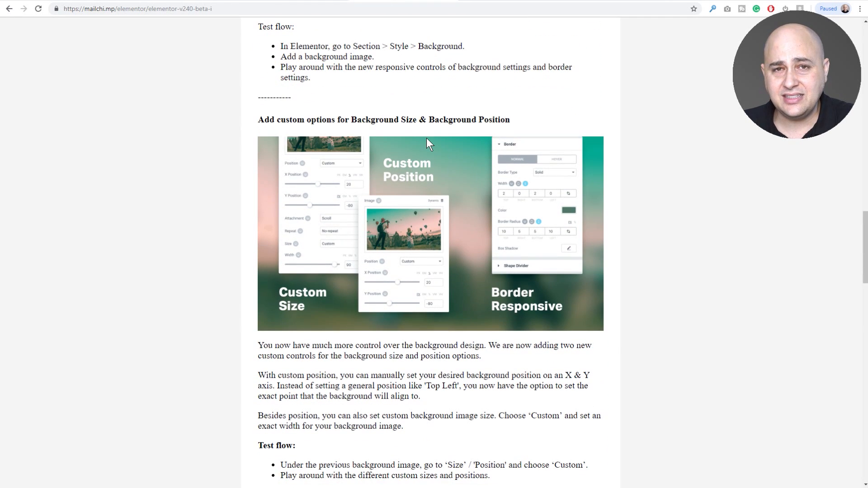
pyautogui.scroll(-3)
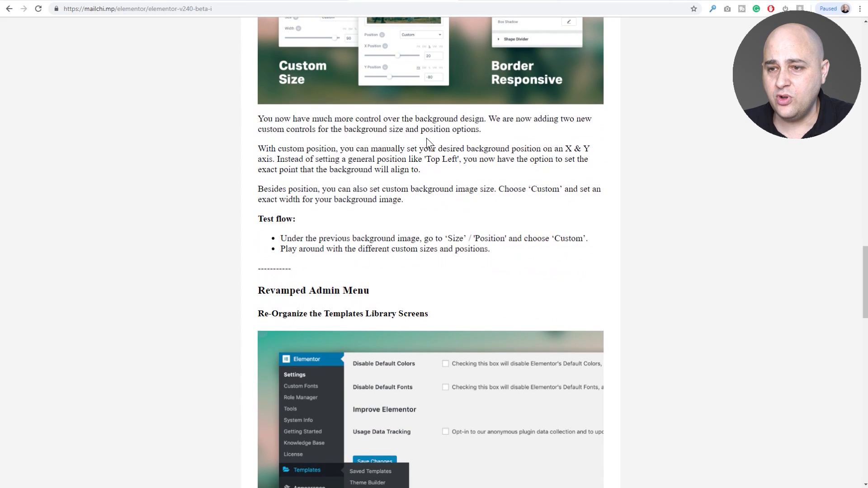
pyautogui.scroll(-3)
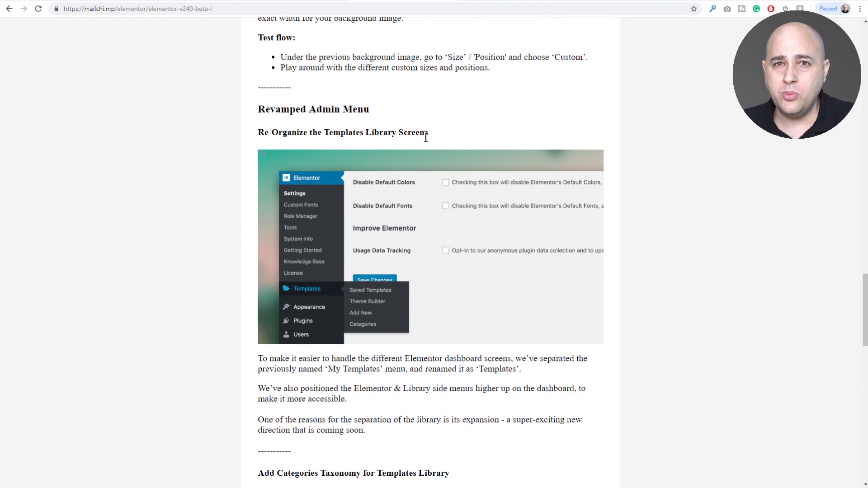
pyautogui.moveTo(512, 2)
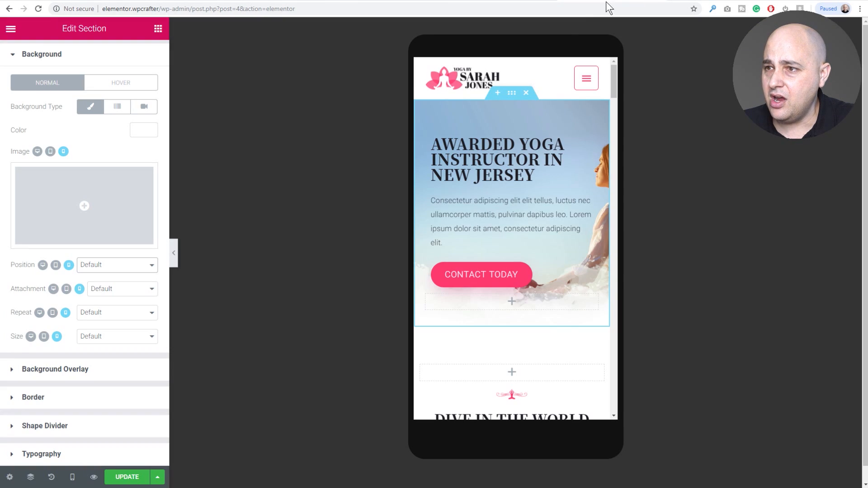
# Step: Exit the editor to the dashboard, confirming Leave without saving
pyautogui.click(11, 28)
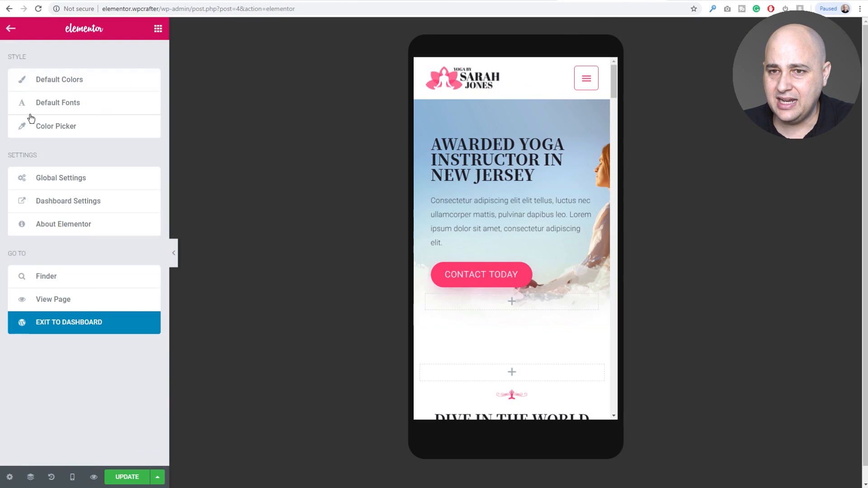
pyautogui.click(69, 321)
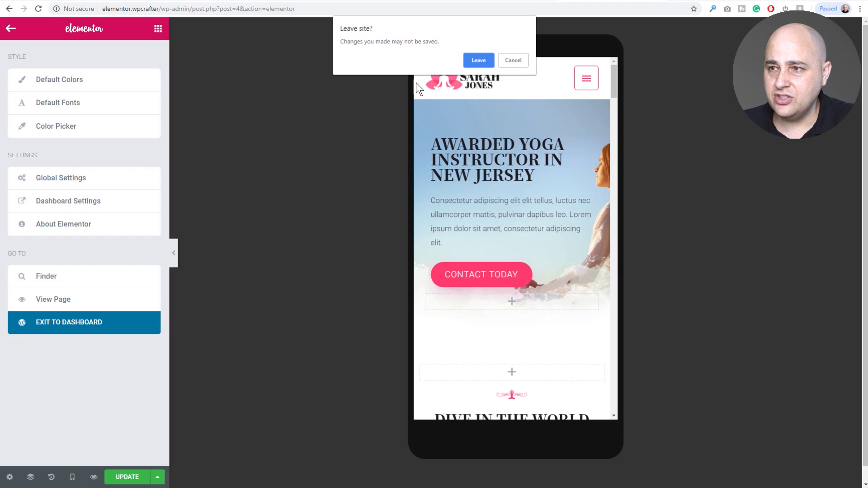
pyautogui.click(477, 59)
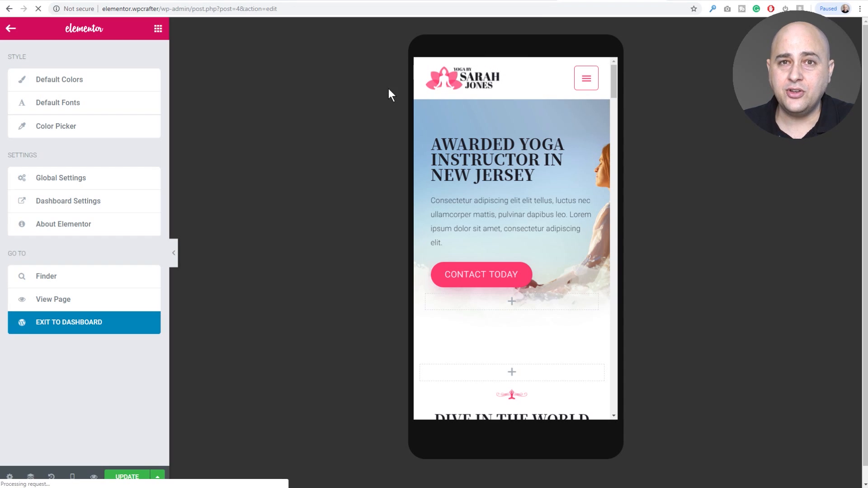
pyautogui.click(69, 322)
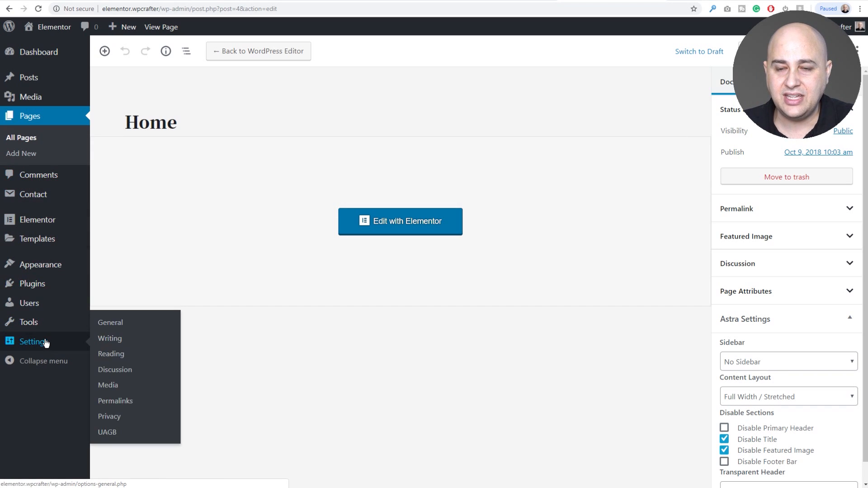
pyautogui.moveTo(31, 224)
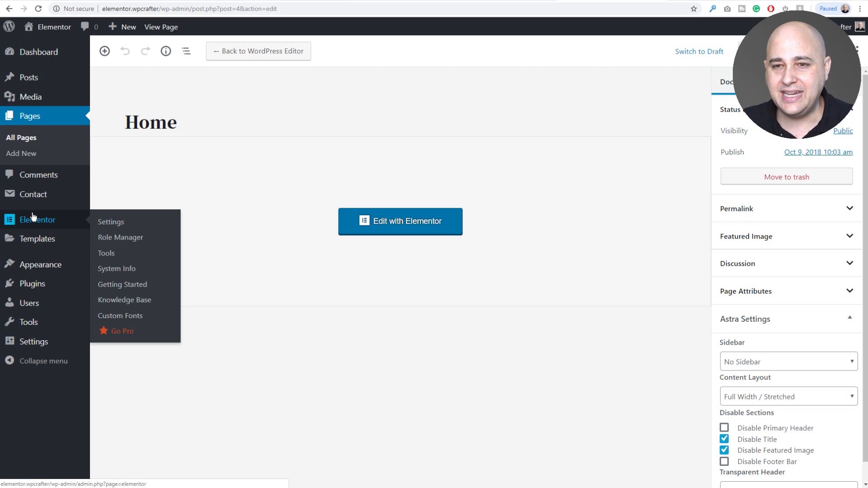
pyautogui.moveTo(35, 218)
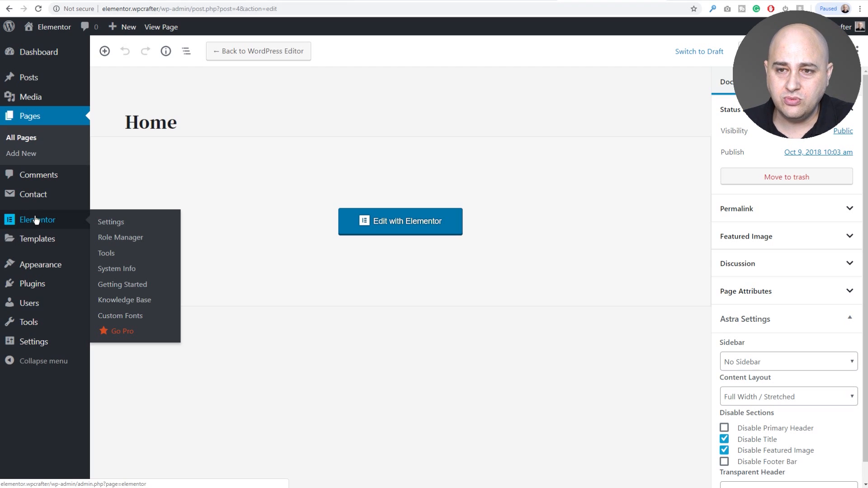
pyautogui.moveTo(110, 222)
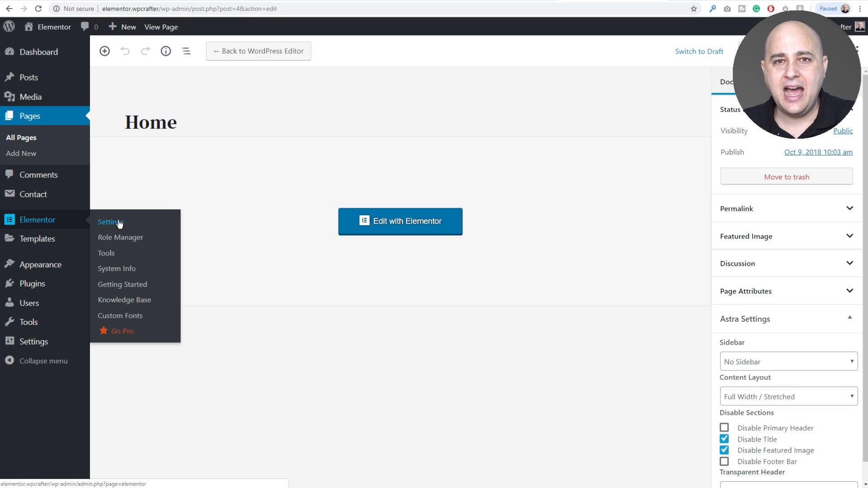
pyautogui.moveTo(37, 220)
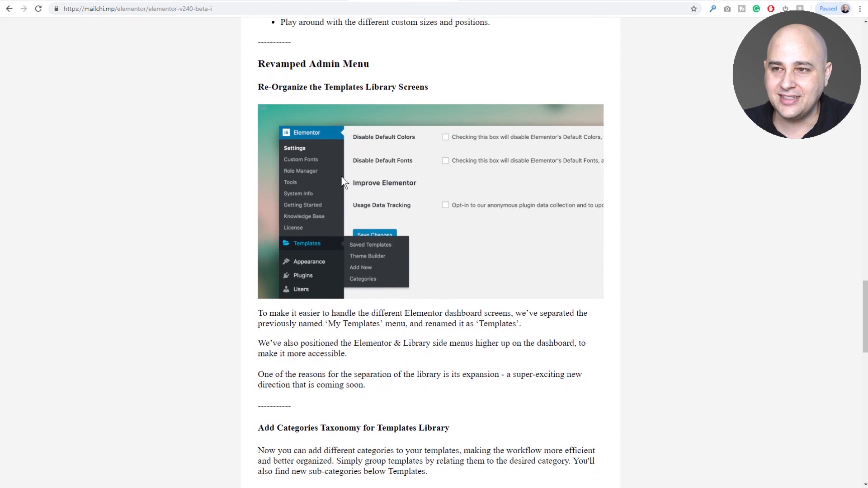
pyautogui.scroll(-3)
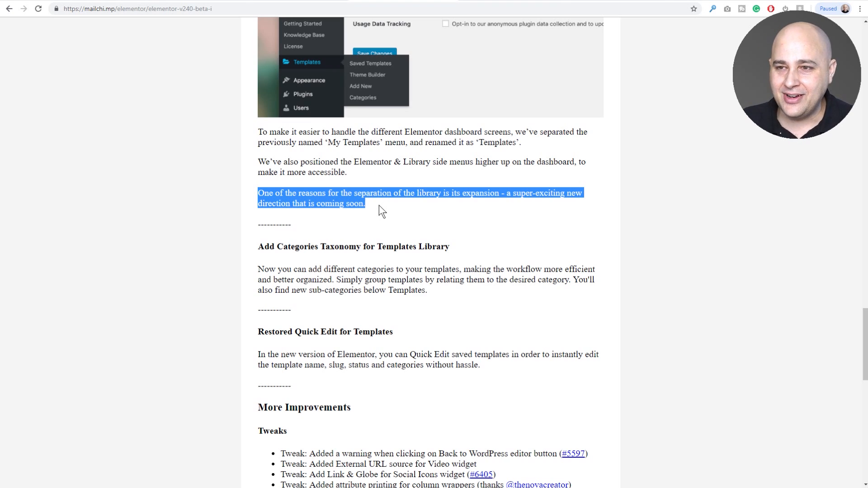
pyautogui.scroll(-3)
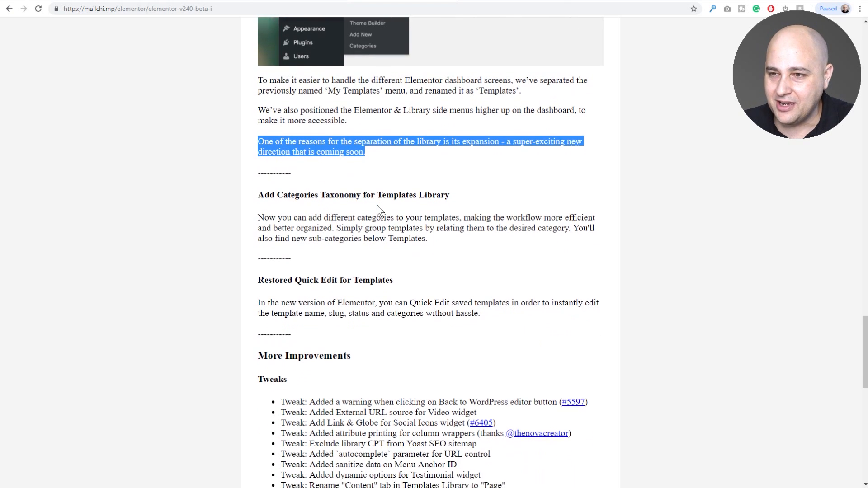
pyautogui.scroll(-3)
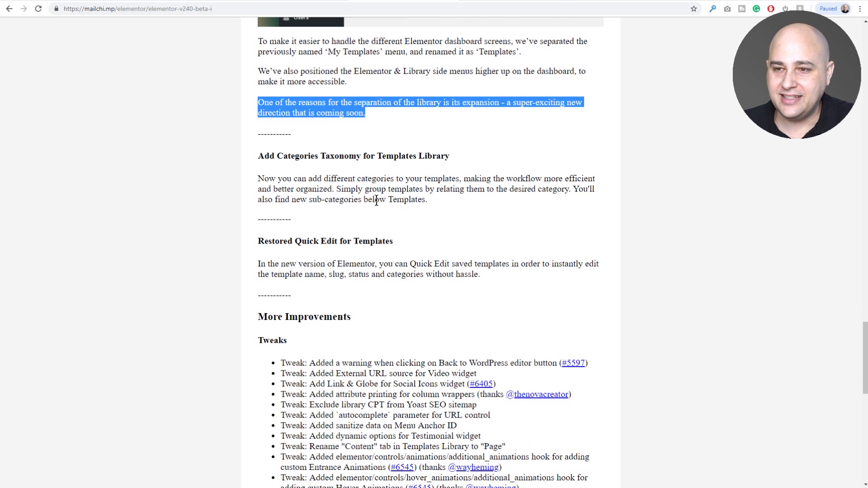
pyautogui.scroll(-3)
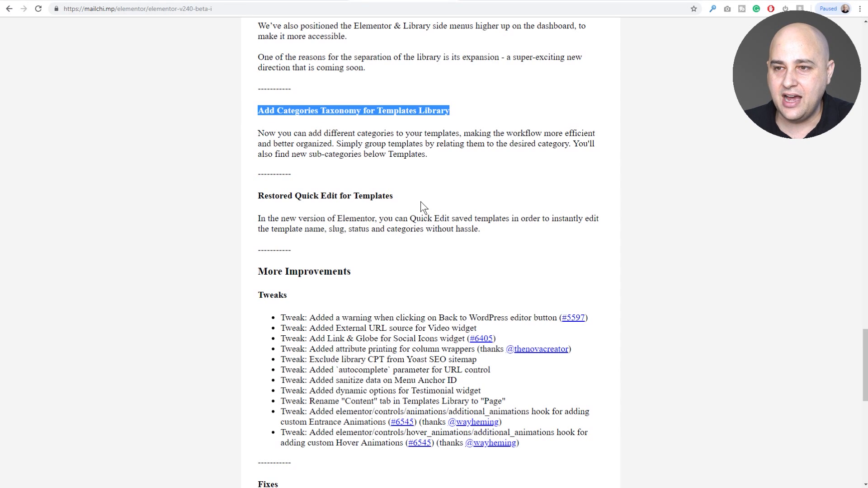
pyautogui.doubleClick(325, 195)
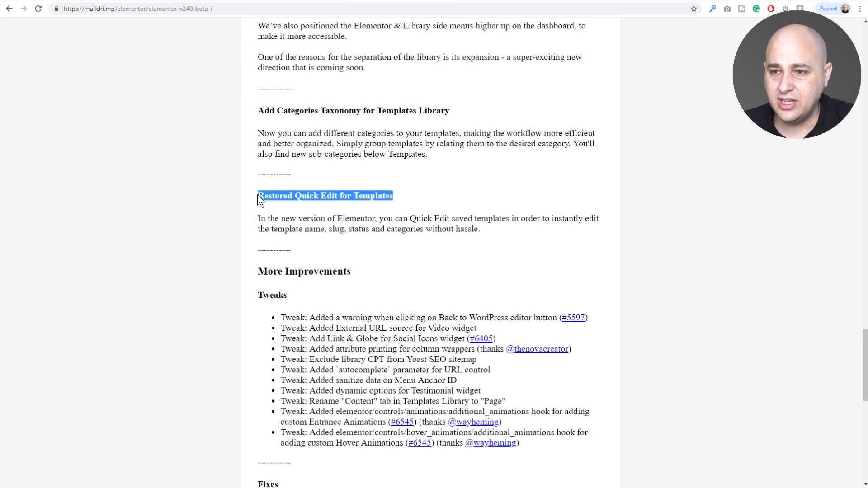
pyautogui.scroll(-3)
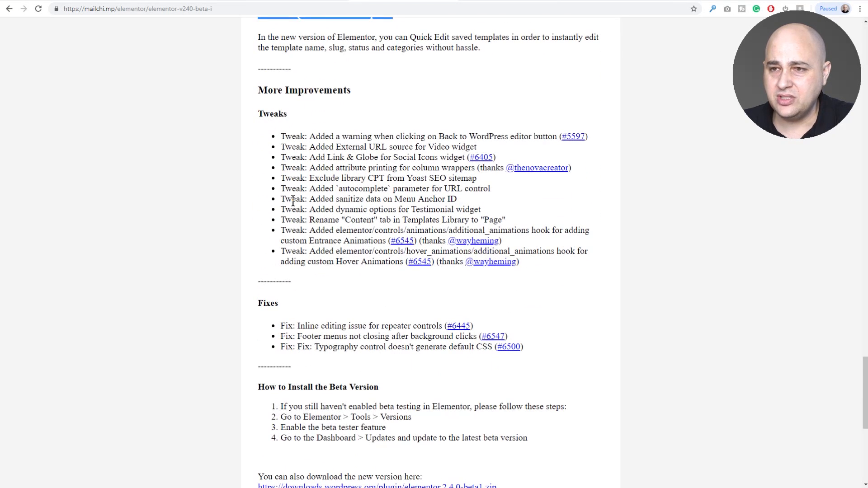
pyautogui.scroll(-3)
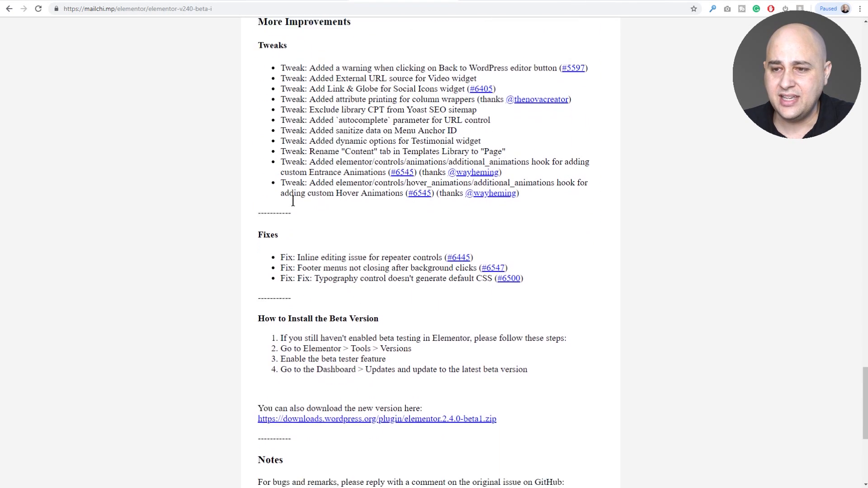
pyautogui.scroll(-3)
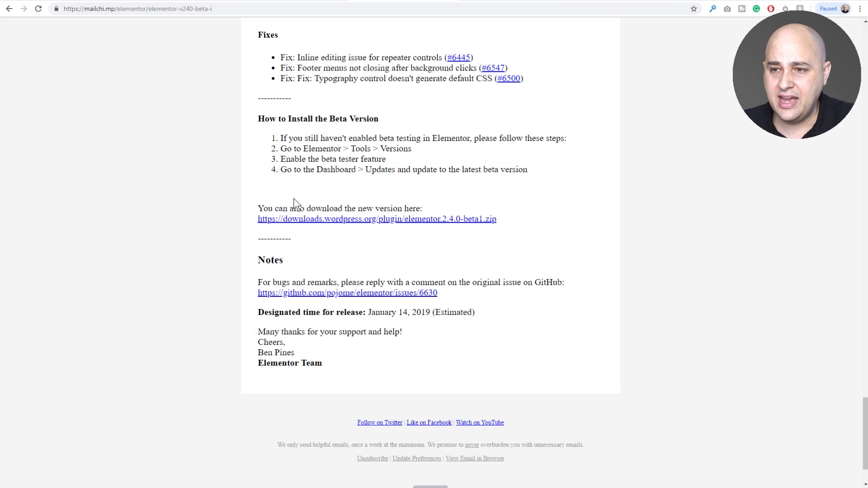
pyautogui.scroll(3)
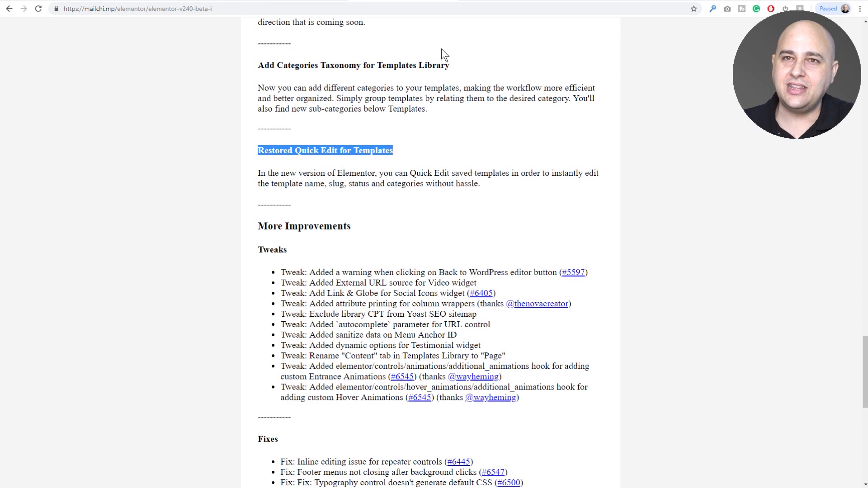
pyautogui.moveTo(558, 61)
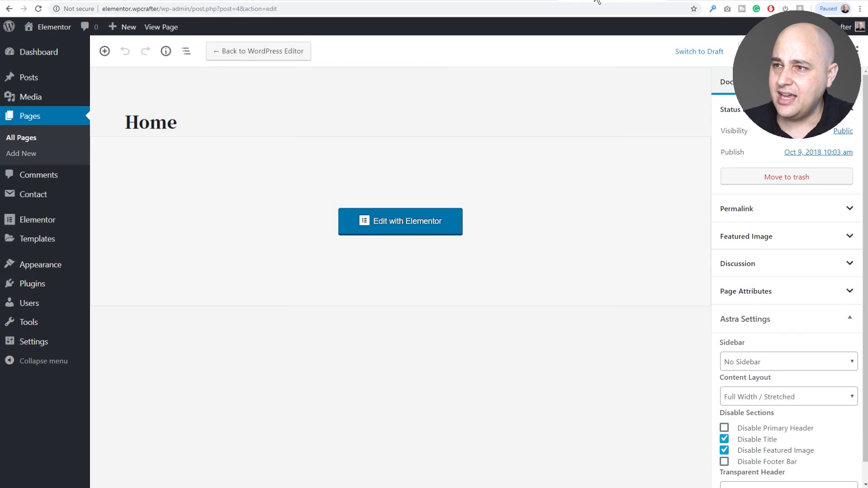
pyautogui.moveTo(37, 220)
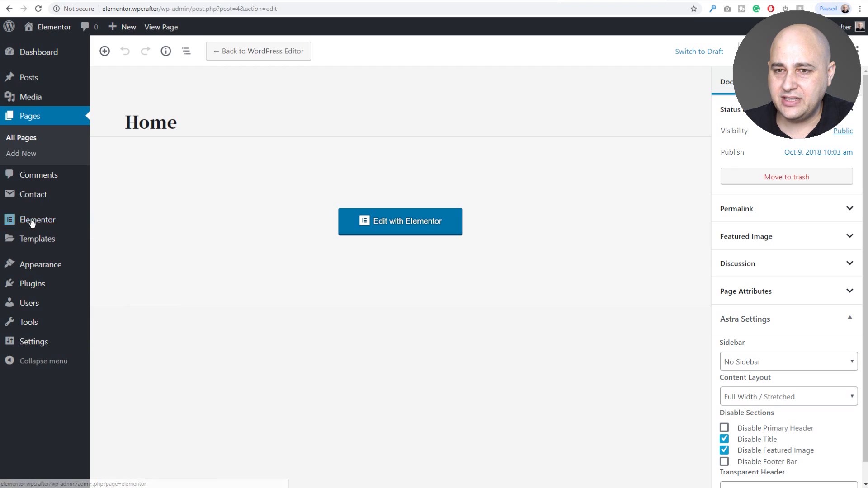
# Step: Go to Templates > Saved Templates in the admin sidebar
pyautogui.click(37, 238)
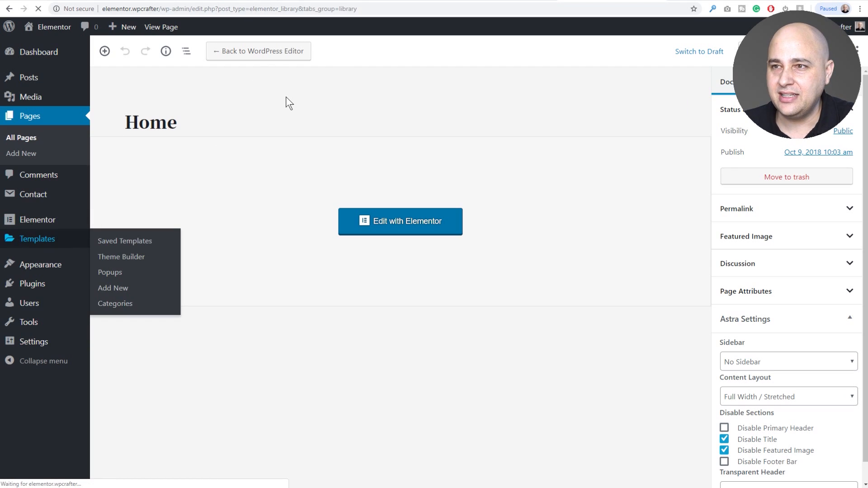
pyautogui.click(124, 240)
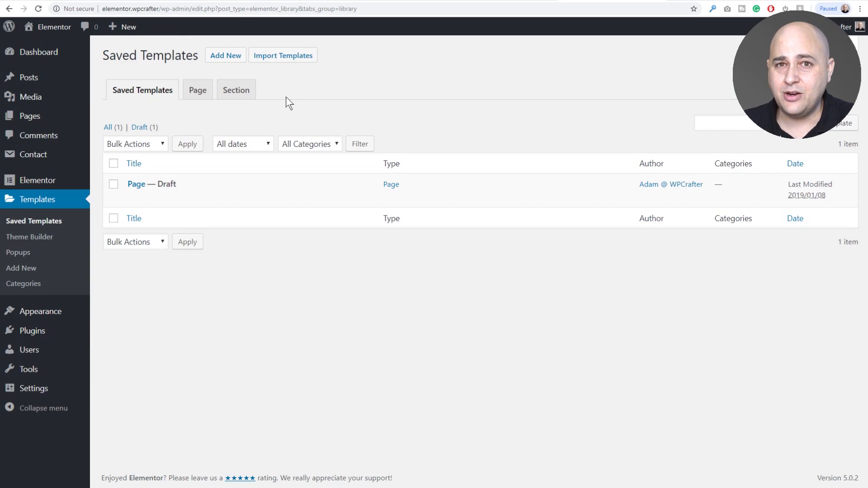
pyautogui.moveTo(25, 228)
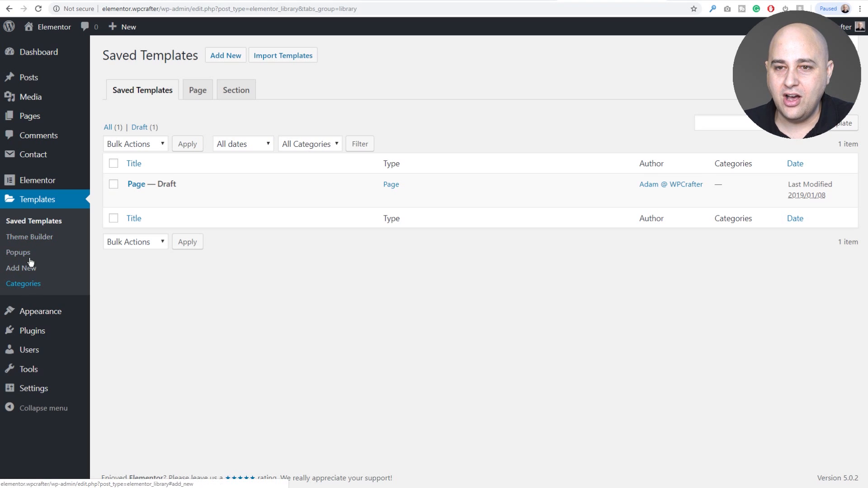
pyautogui.moveTo(29, 237)
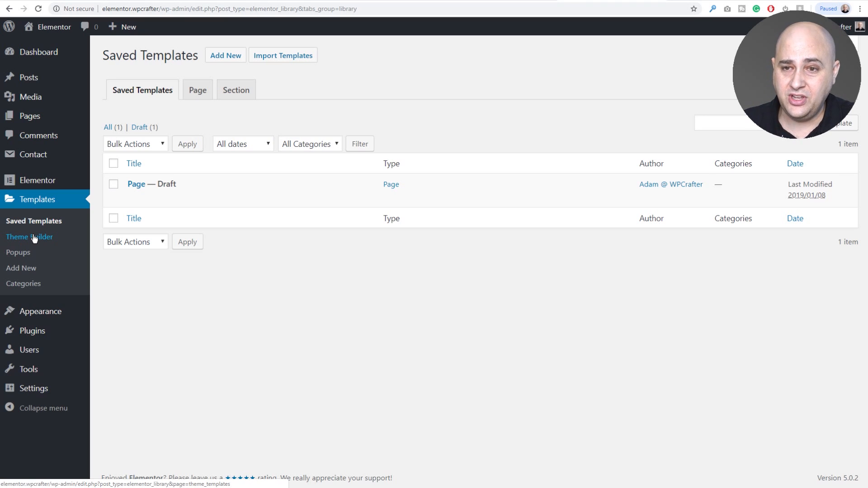
# Step: Visit the Theme Builder page, then the new Popups page under Templates
pyautogui.click(30, 236)
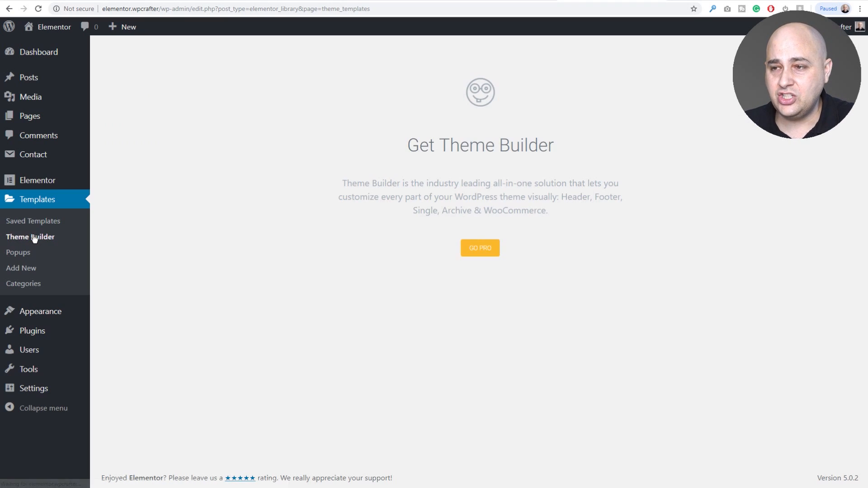
pyautogui.moveTo(17, 253)
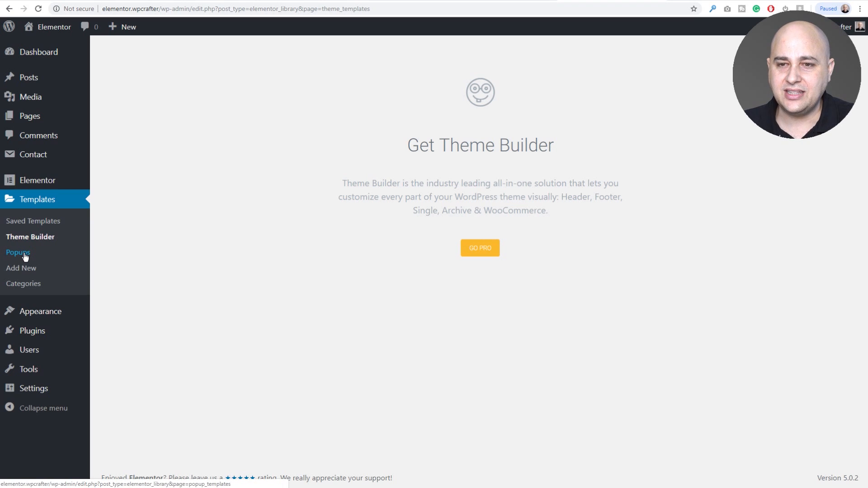
pyautogui.click(18, 252)
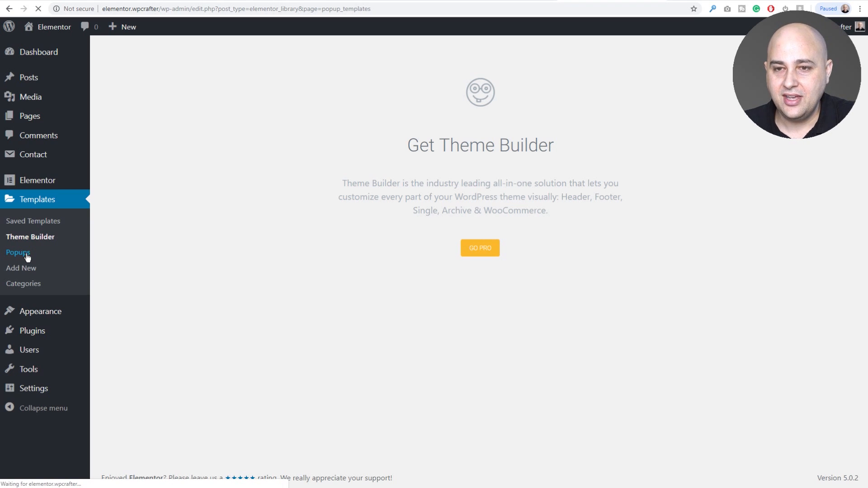
pyautogui.click(18, 252)
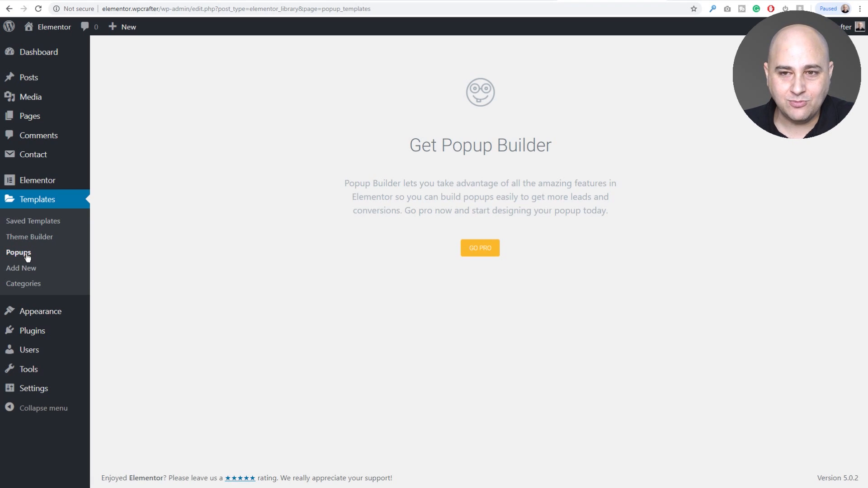
pyautogui.moveTo(172, 242)
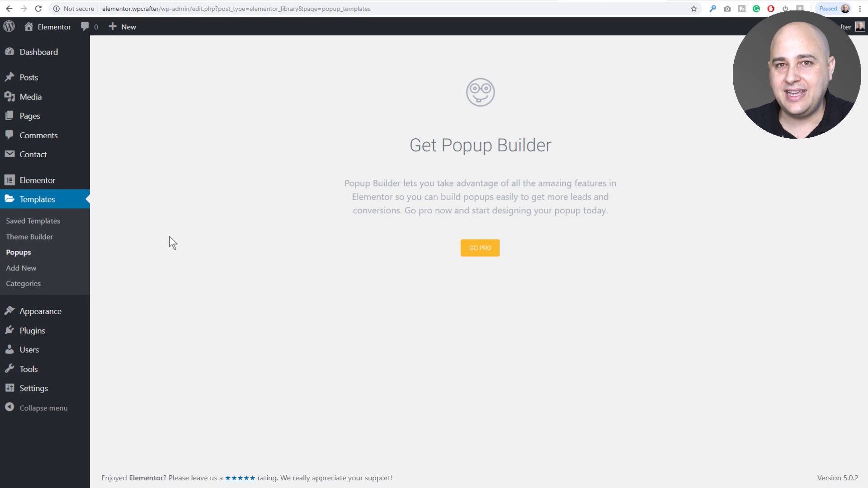